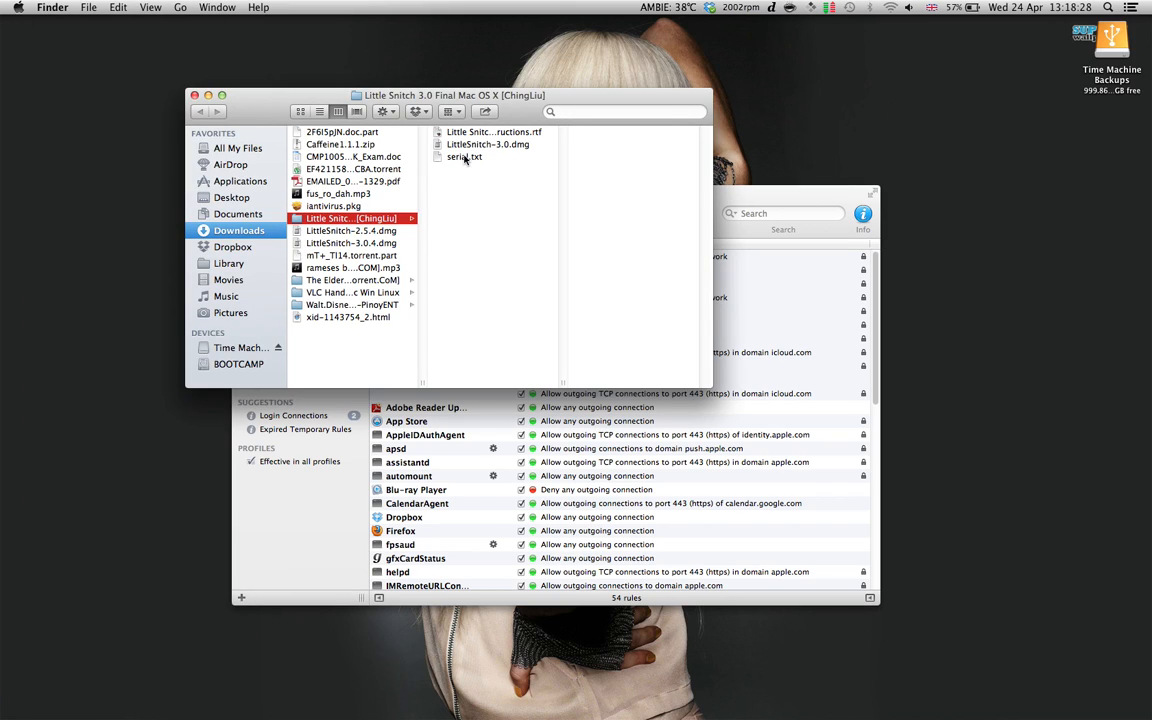
- Preview serial.txt in the Little Snitch 3.0 download folder, then move to Library
click(488, 144)
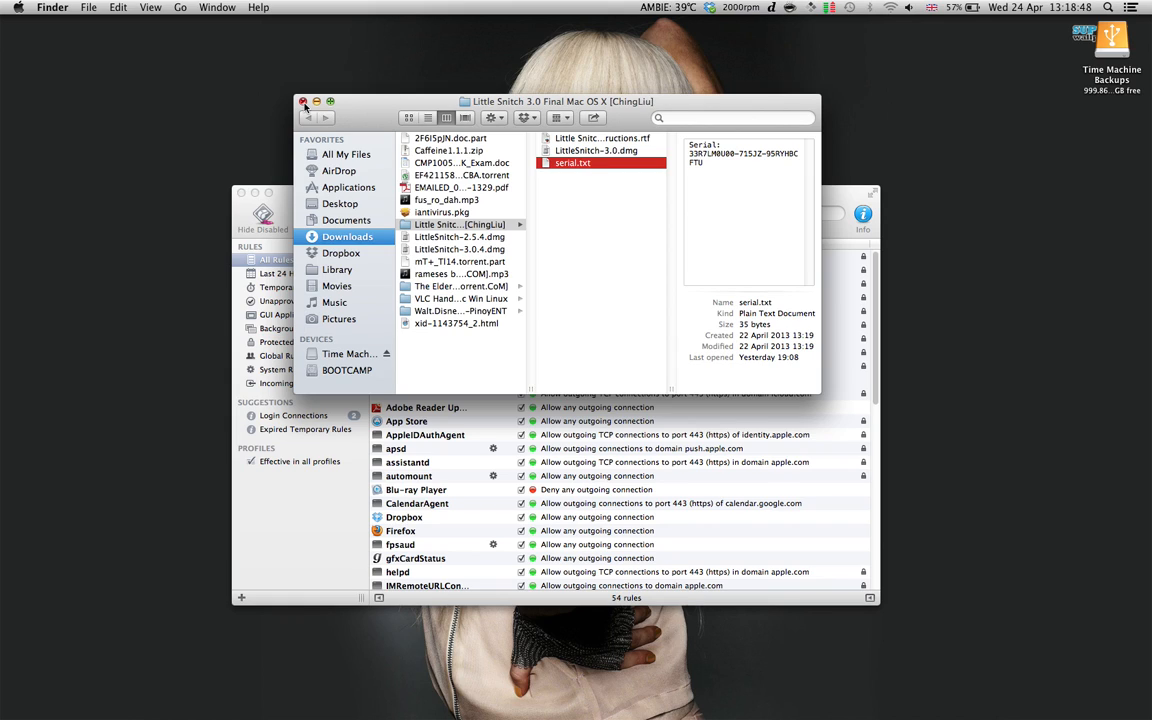
click(336, 270)
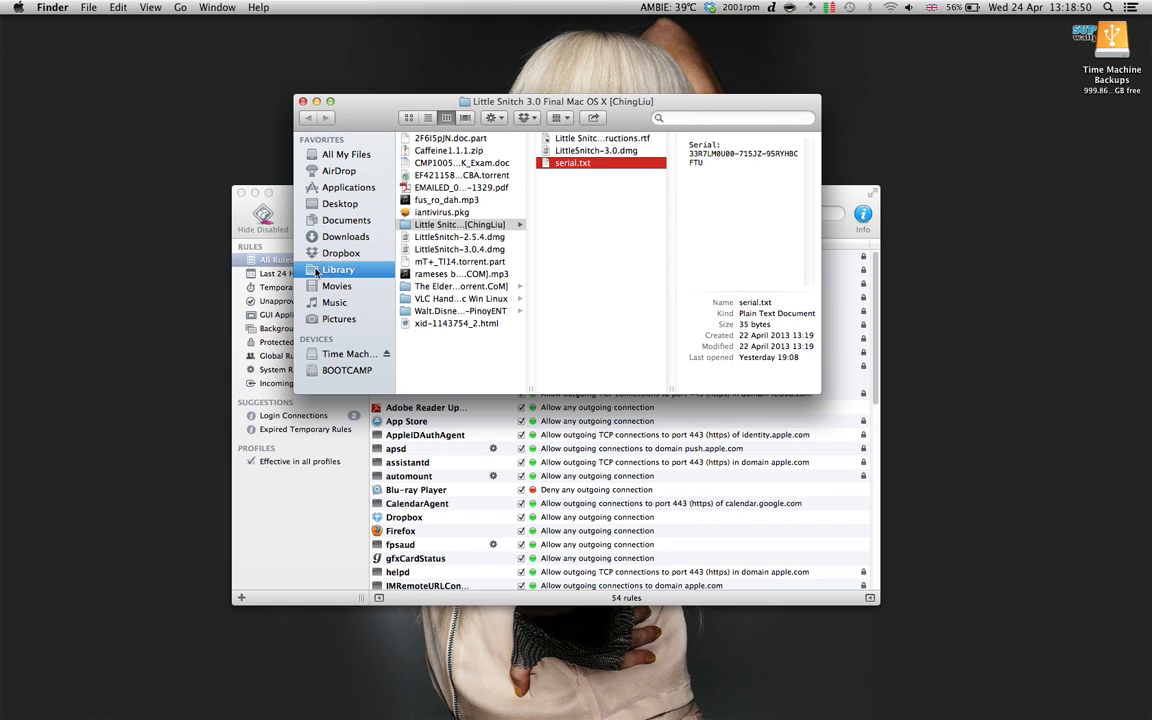
- Browse Library > Application Support > Objective Development, then close the Finder window
click(336, 268)
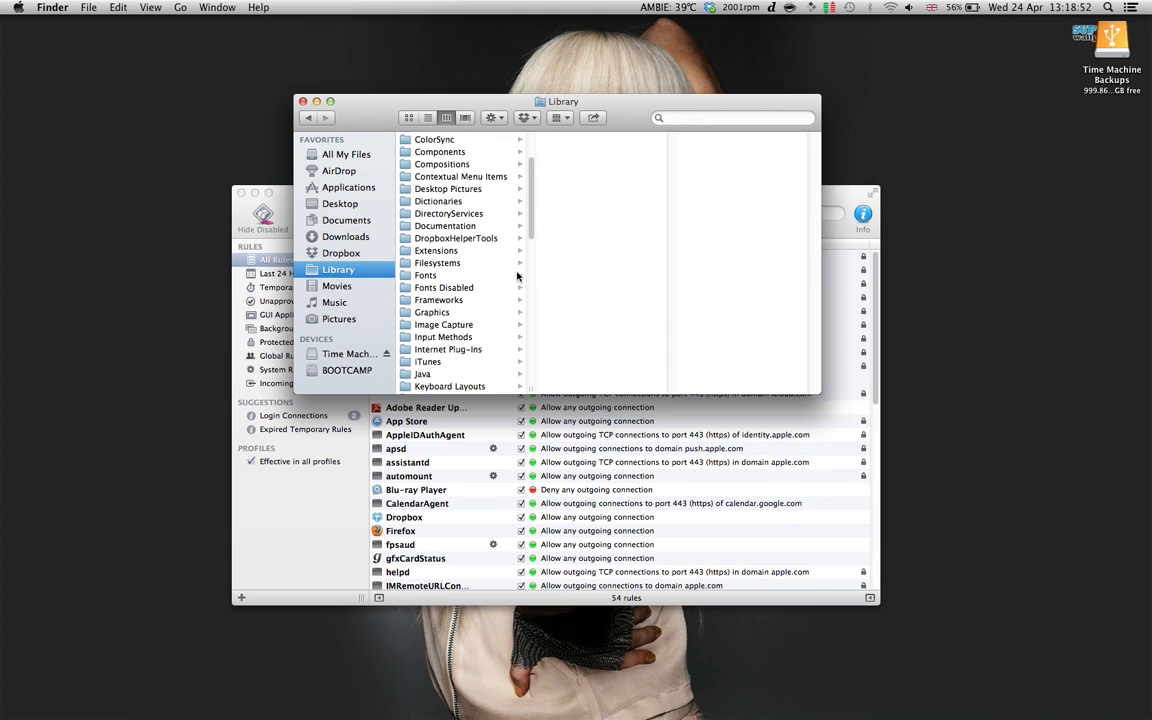
scroll(up, 3)
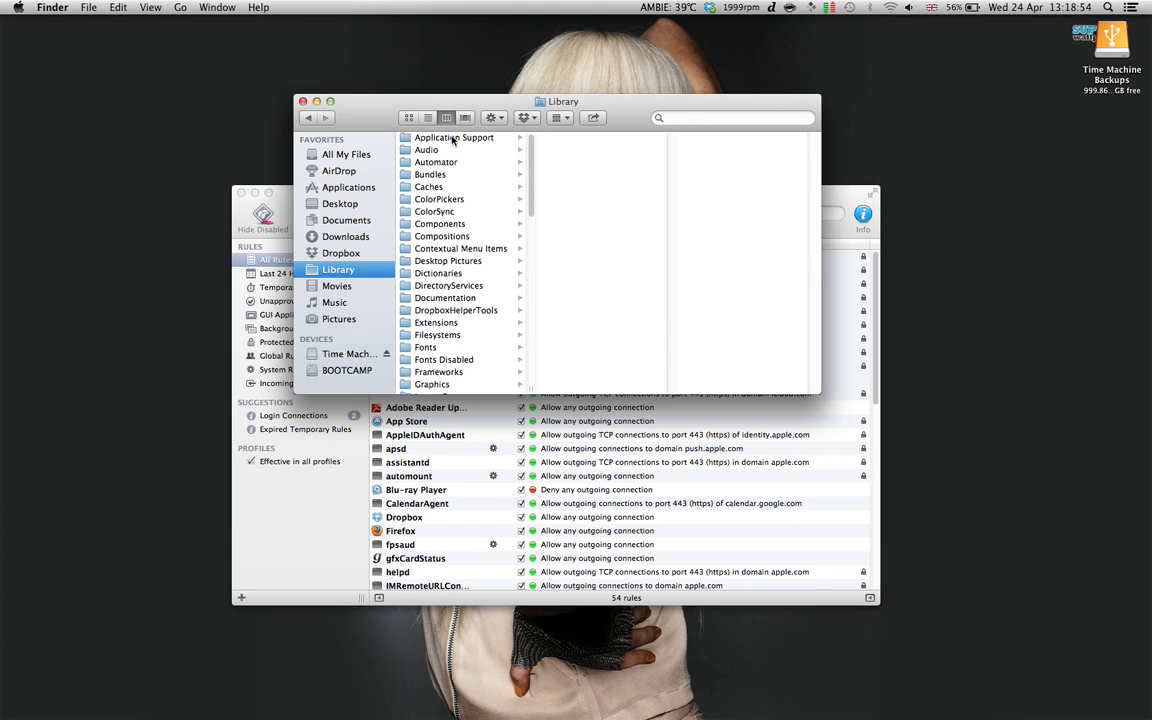
click(452, 136)
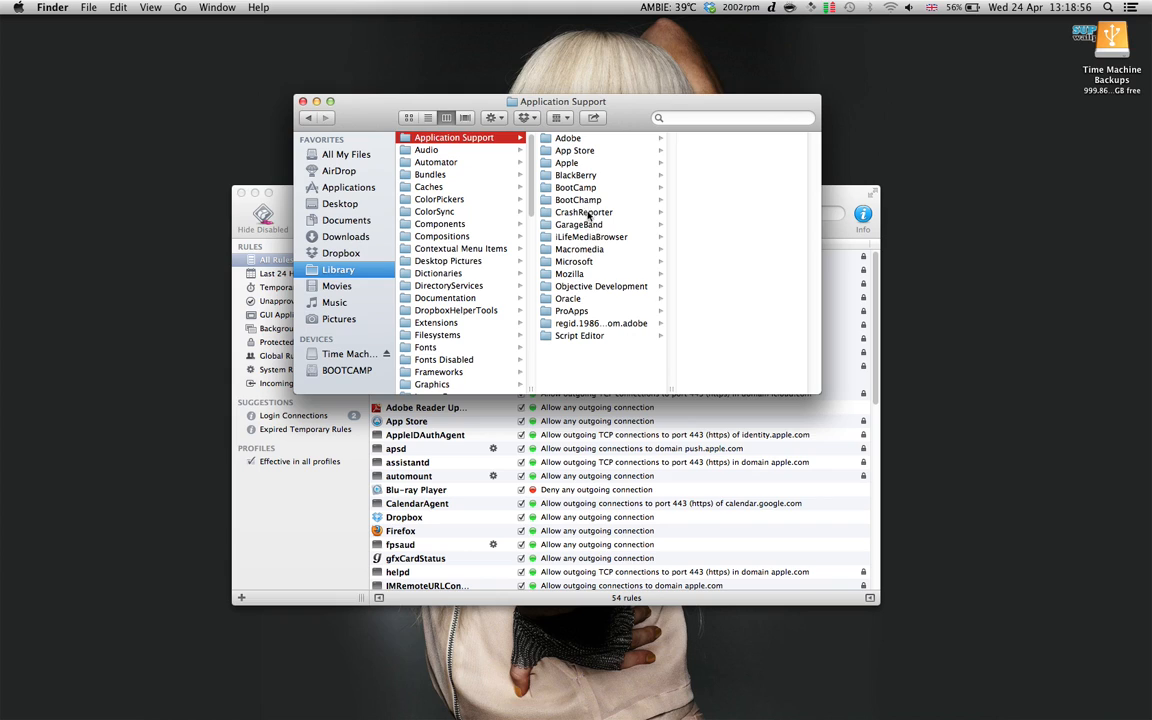
click(600, 286)
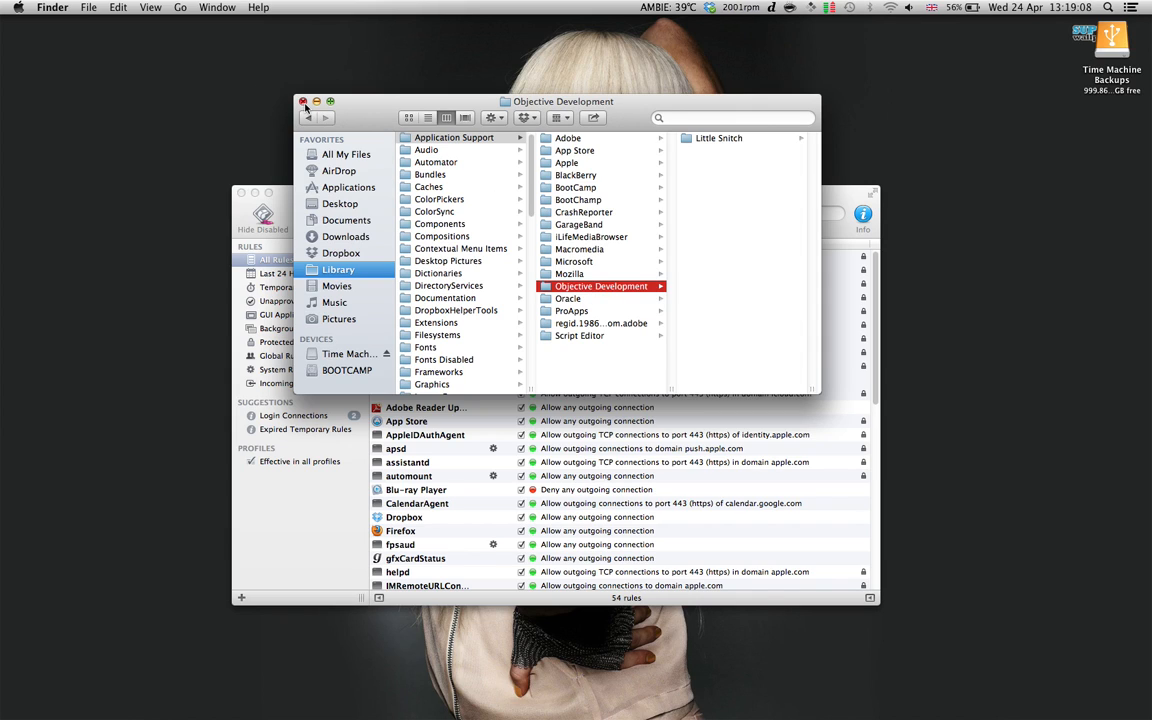
click(304, 100)
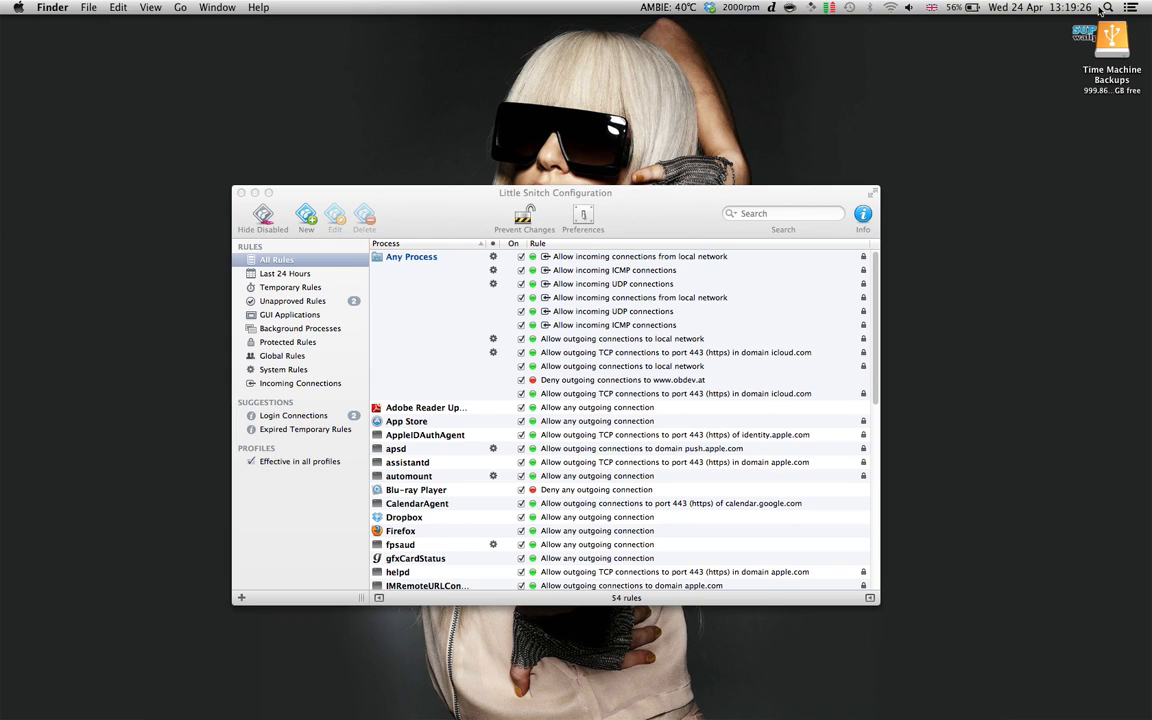
- Start a sudo nano command on a file under /private/etc/ in a new Terminal window
click(1106, 8)
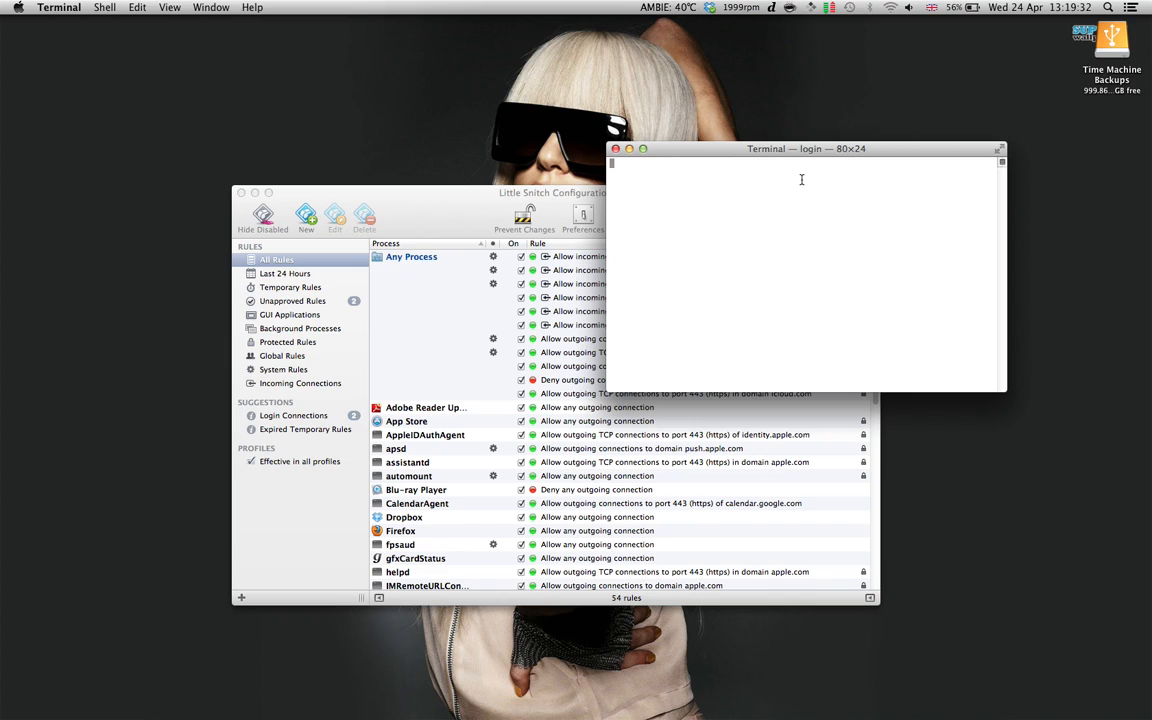
text(sudo nano)
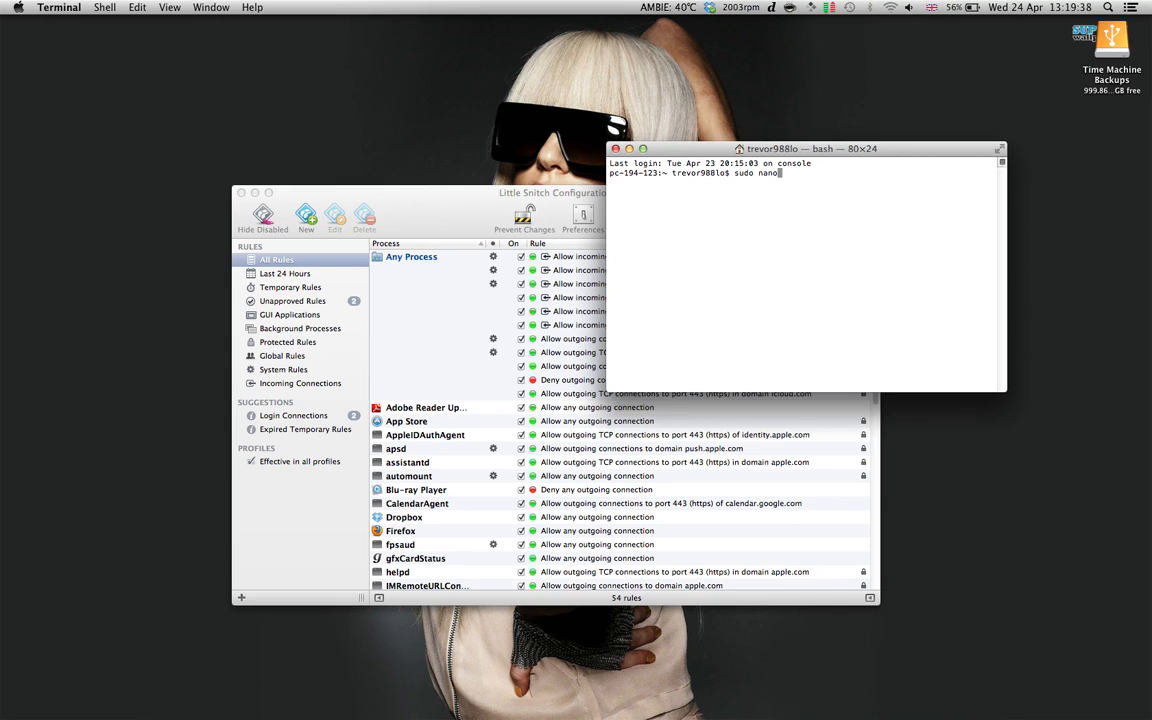
text(/private/e)
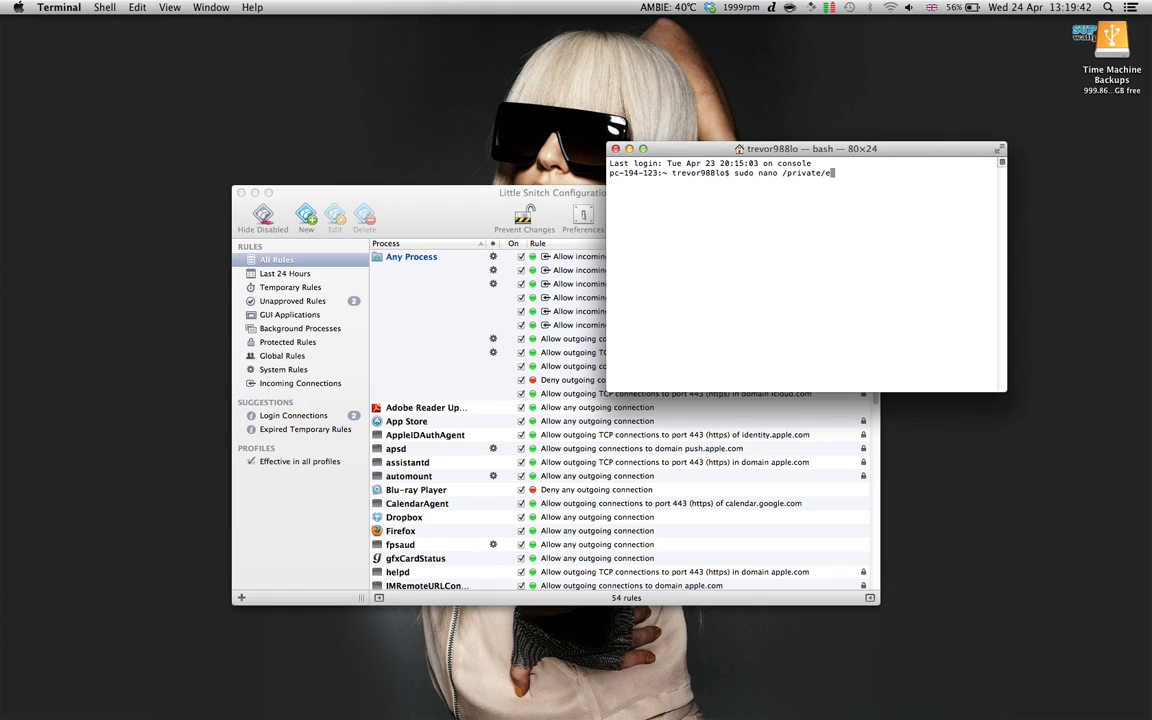
text(tc/)
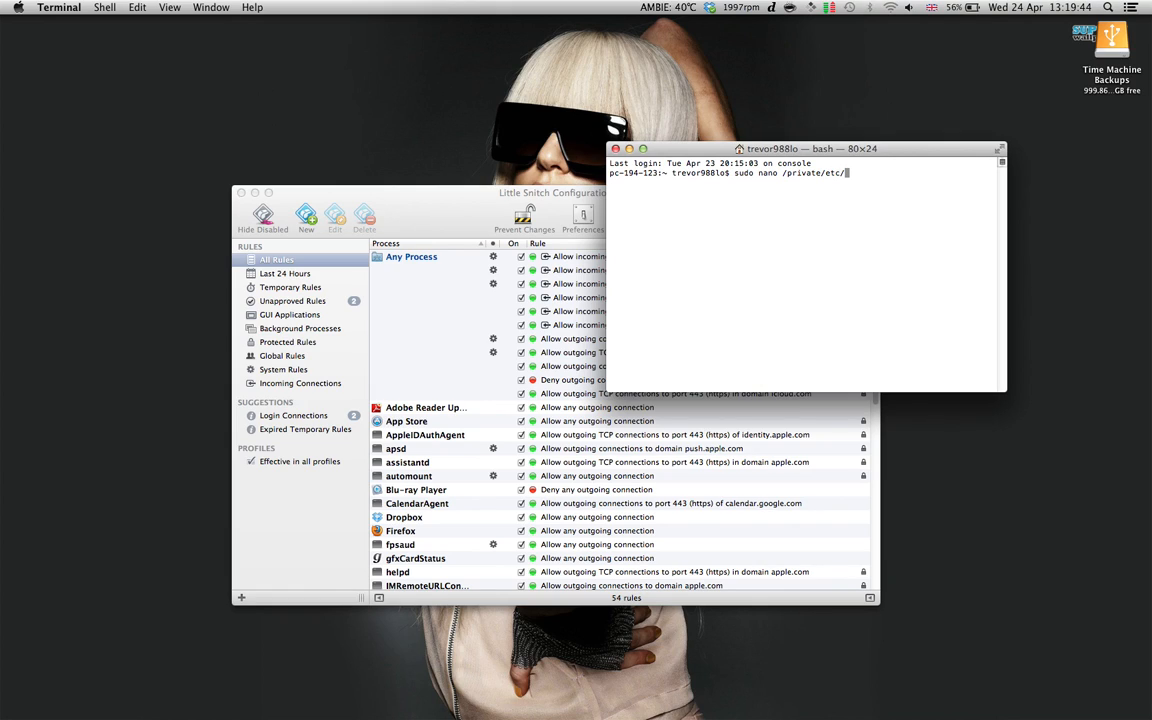
- Edit /private/etc/hosts to map obdev.at to 127.0.0.1, save and exit nano
key(Return)
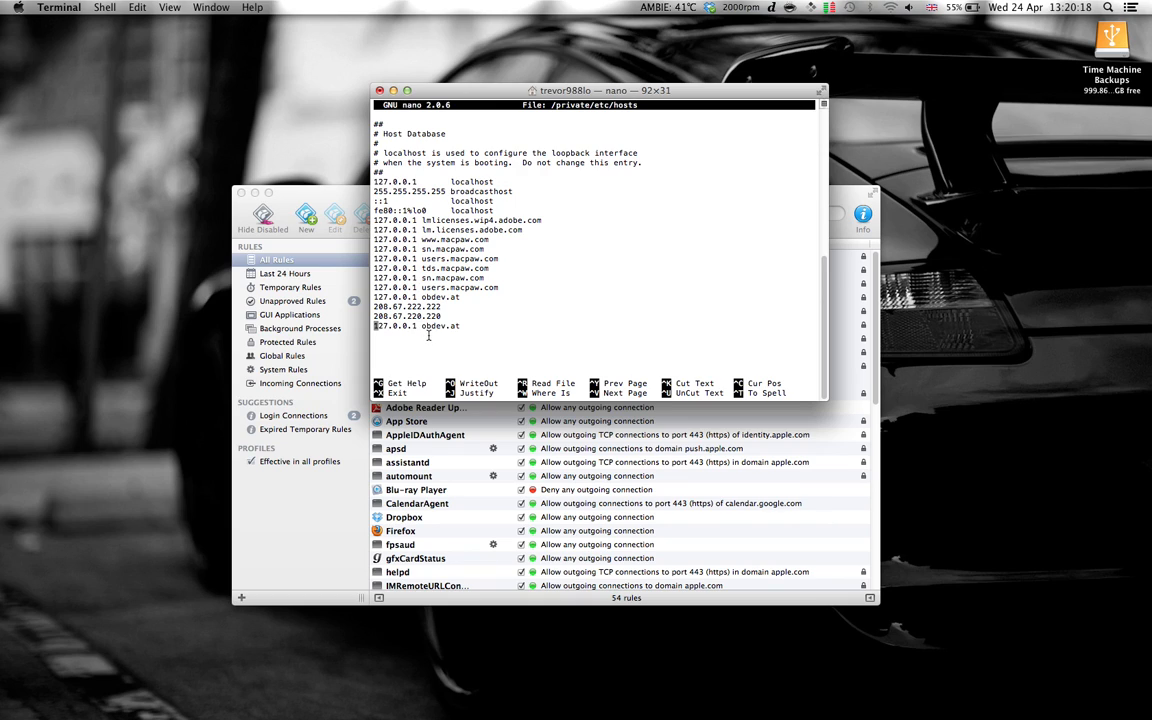
mouse_move(460, 328)
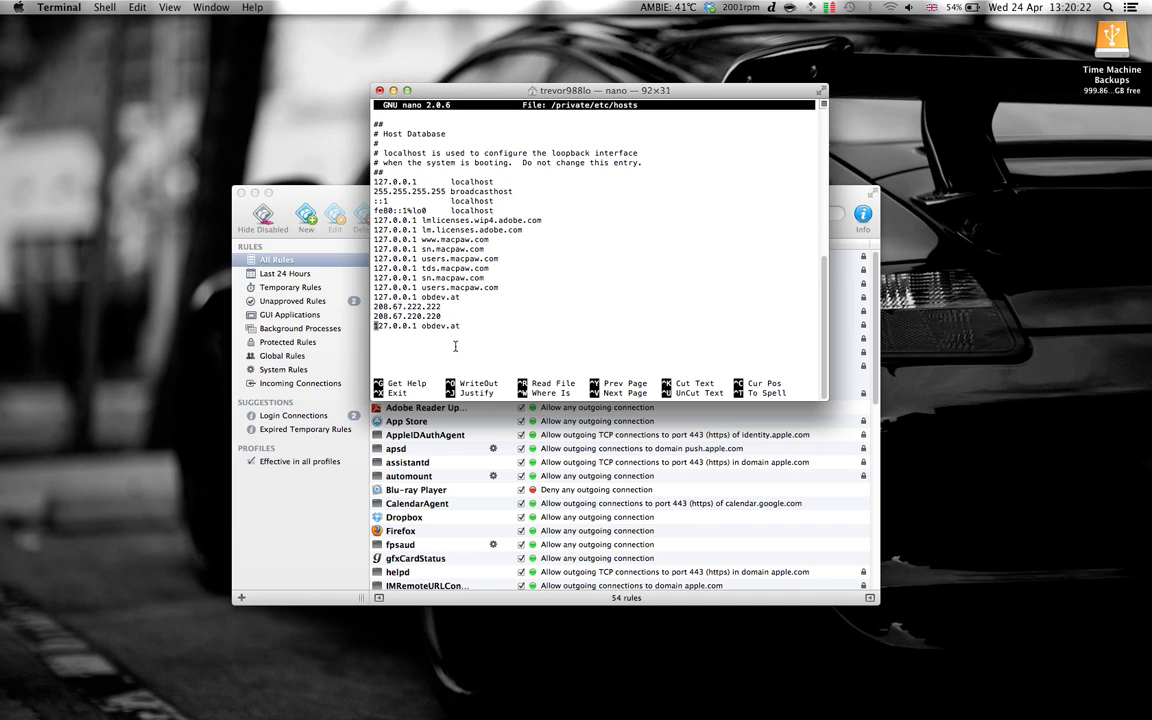
mouse_move(476, 338)
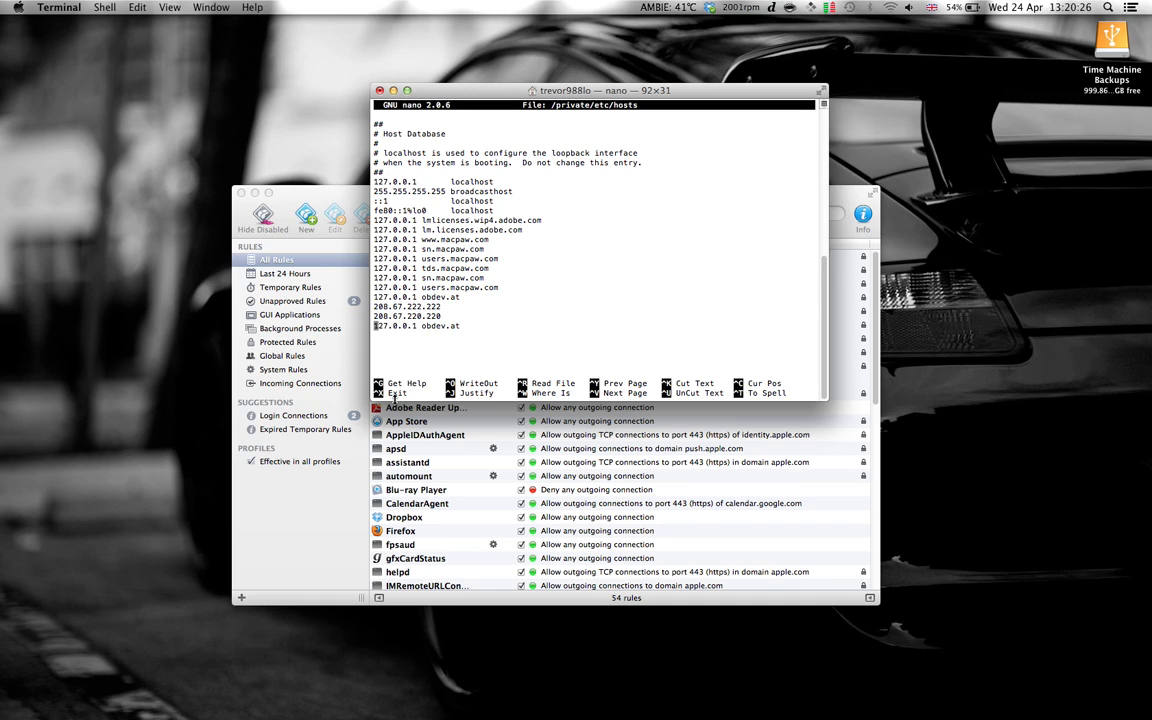
key(ctrl+x)
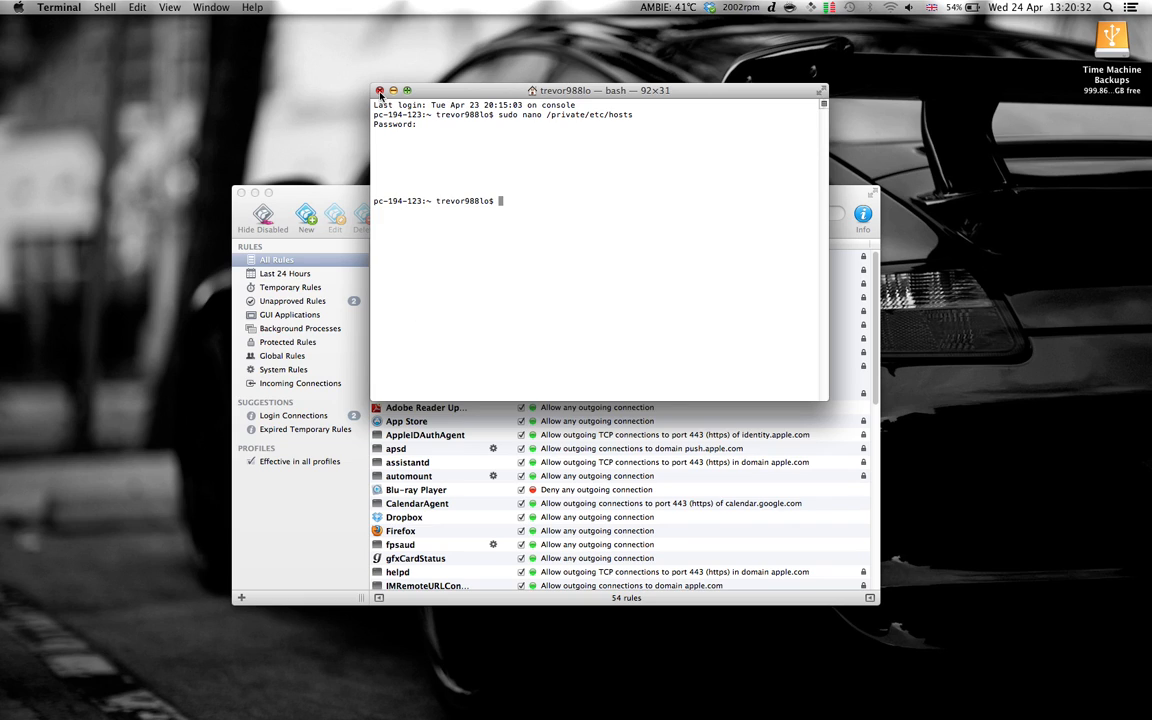
- Close Terminal and unlock Security & Privacy firewall settings with the admin password
click(380, 90)
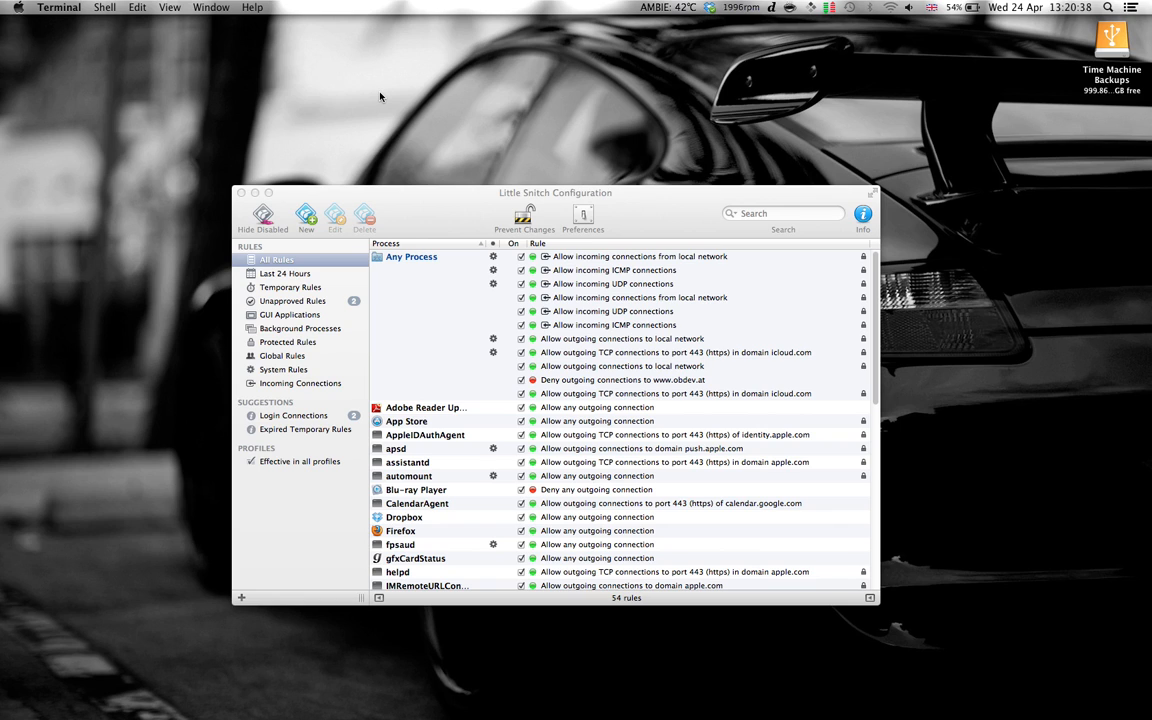
mouse_move(4, 38)
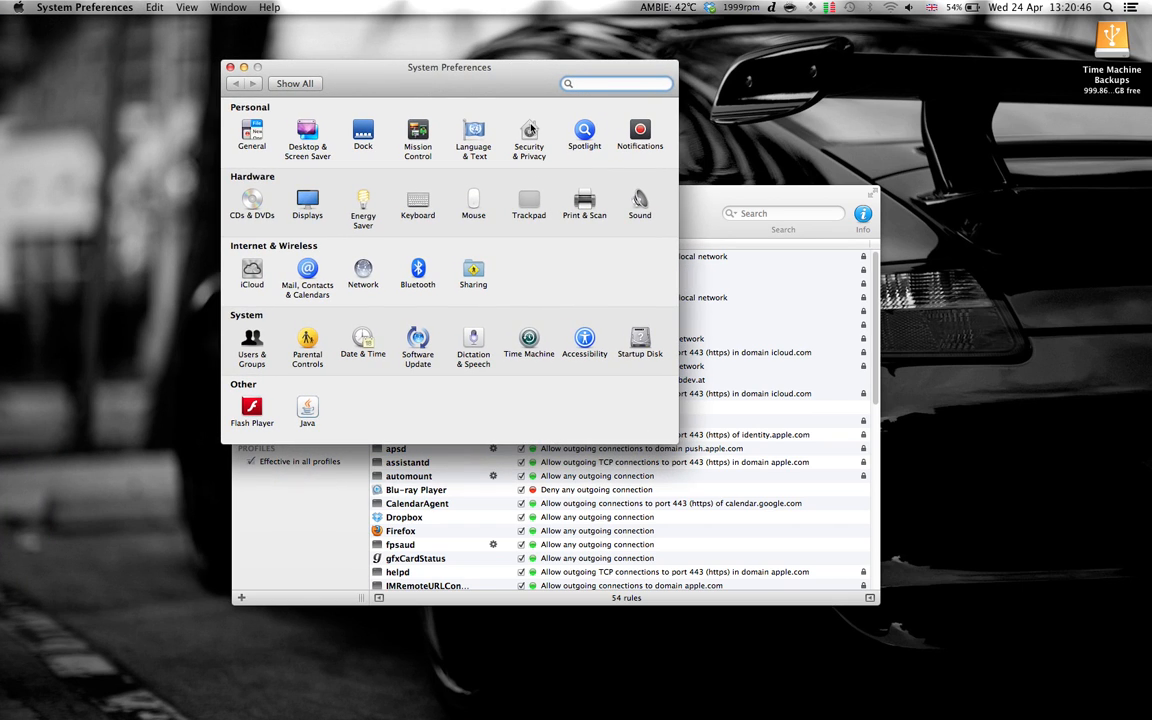
click(528, 136)
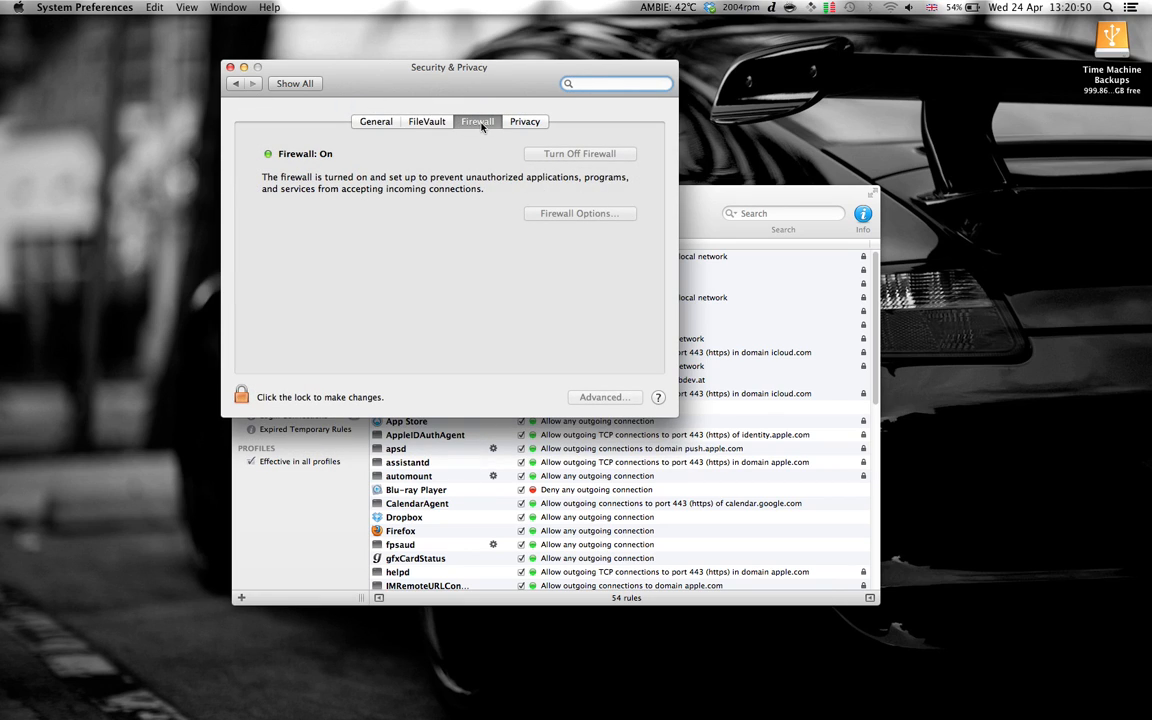
click(240, 396)
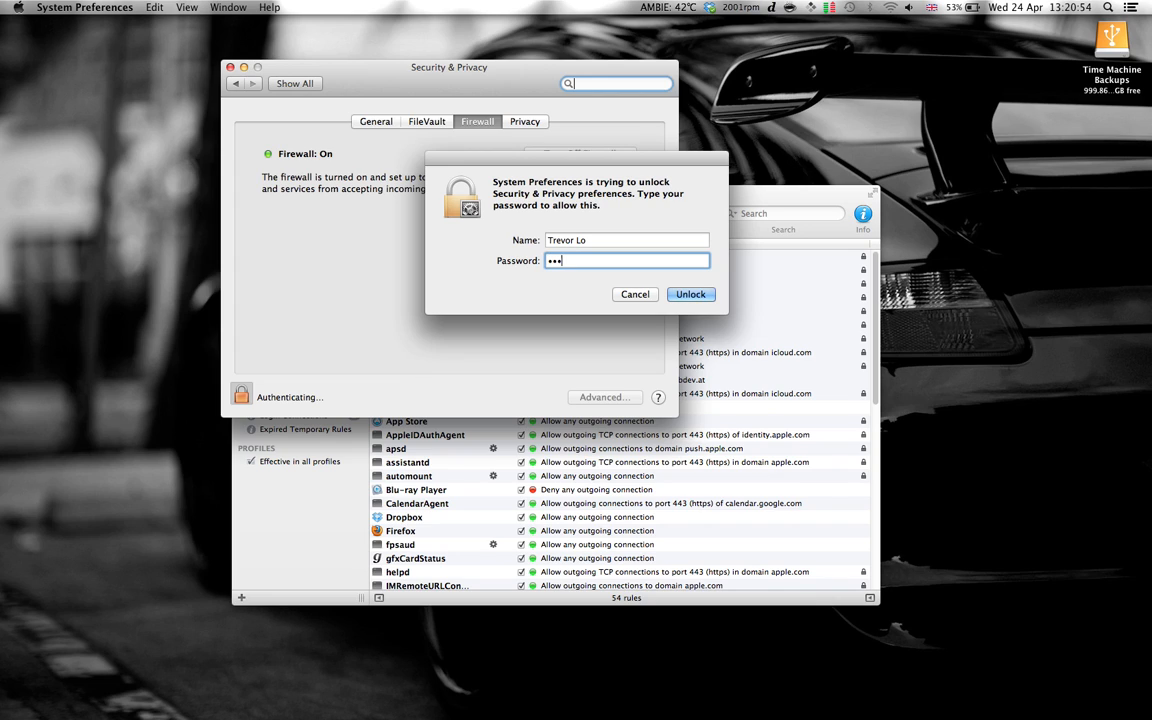
click(692, 294)
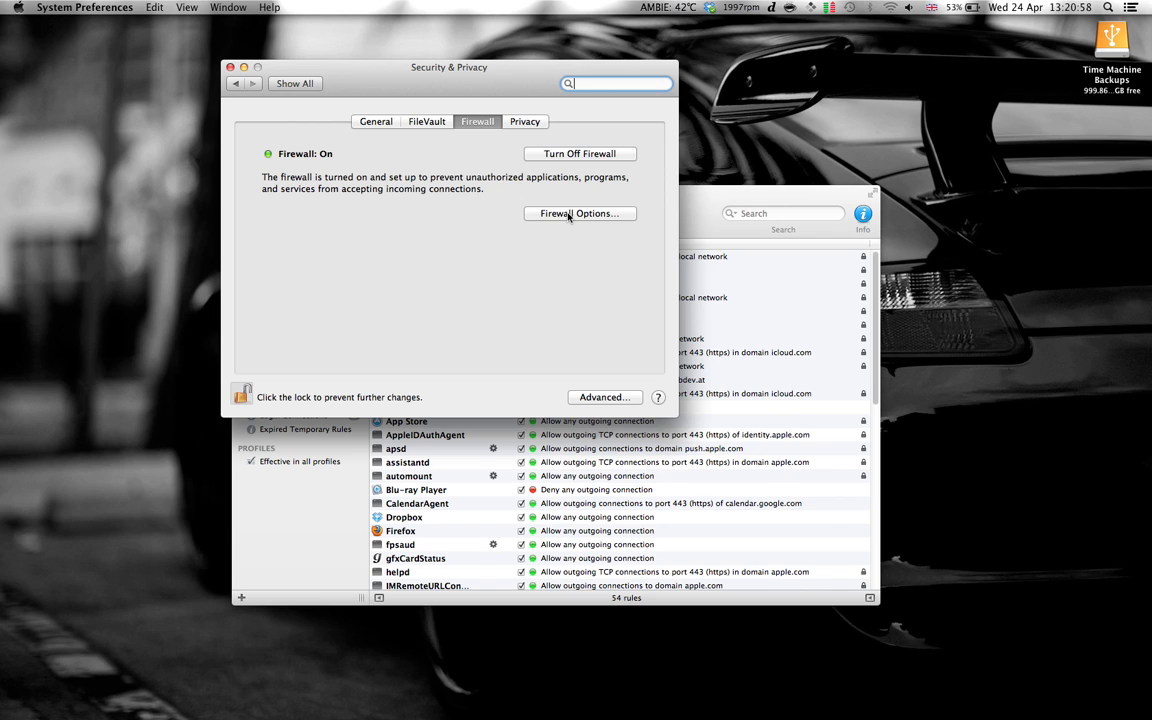
- Add Little Snitch Agent from Library to Firewall Options, set to block incoming connections
click(580, 212)
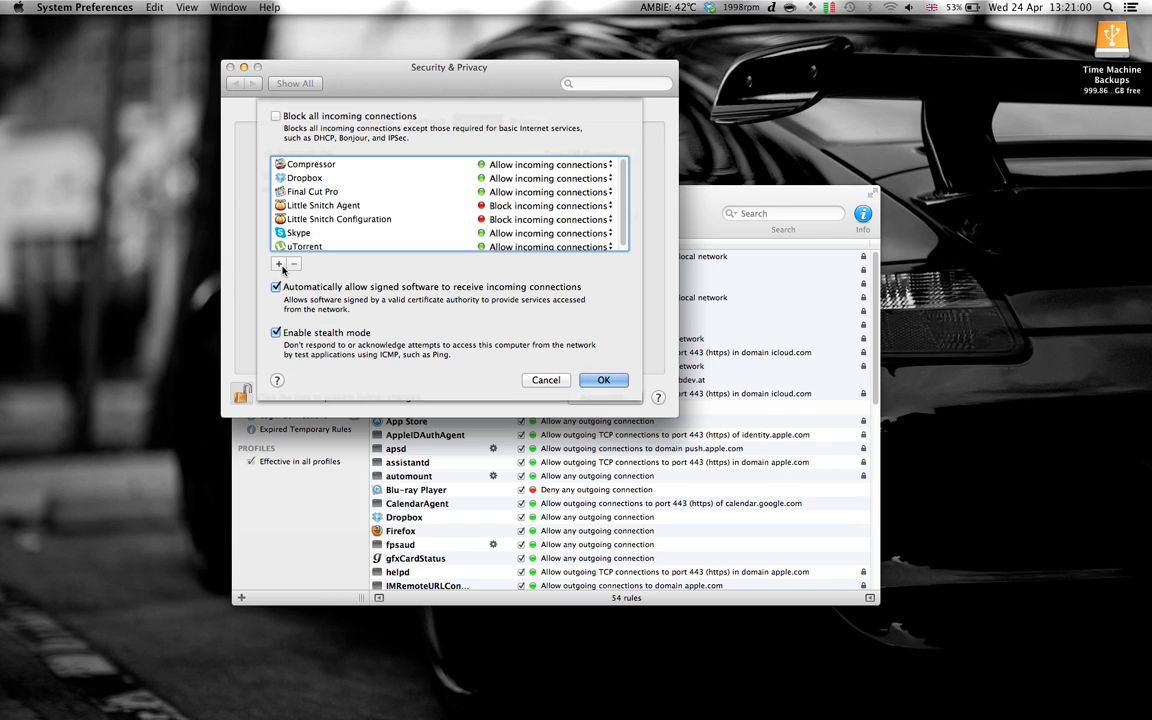
click(278, 264)
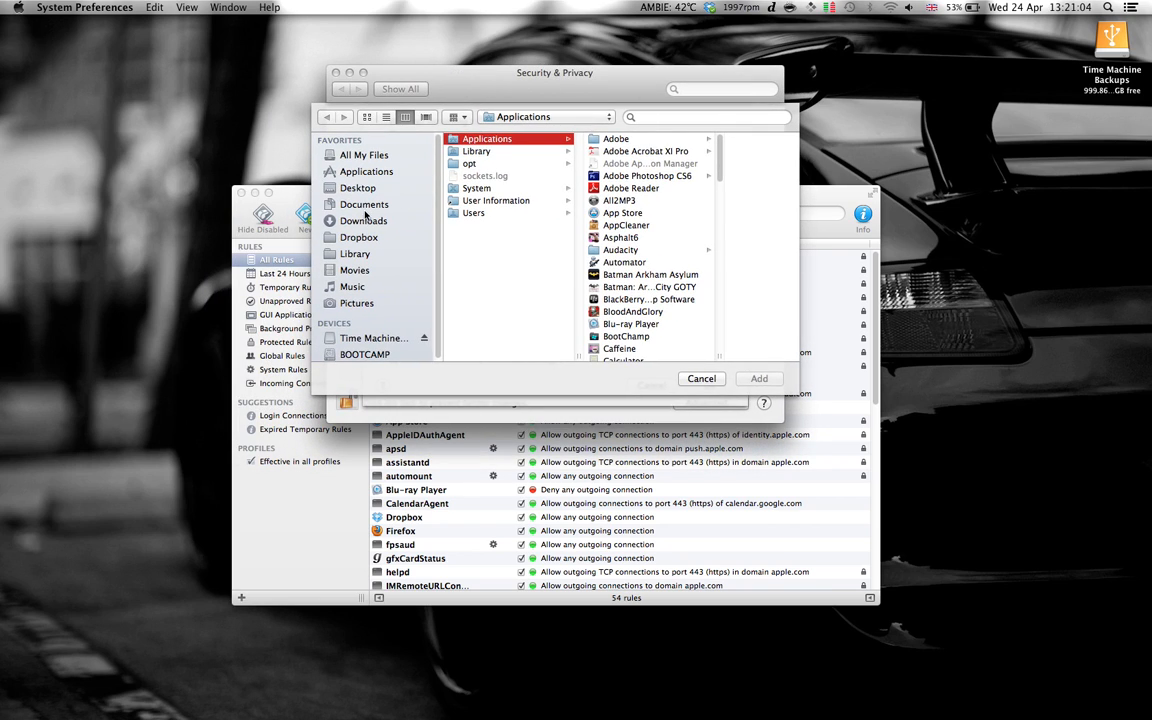
mouse_move(372, 180)
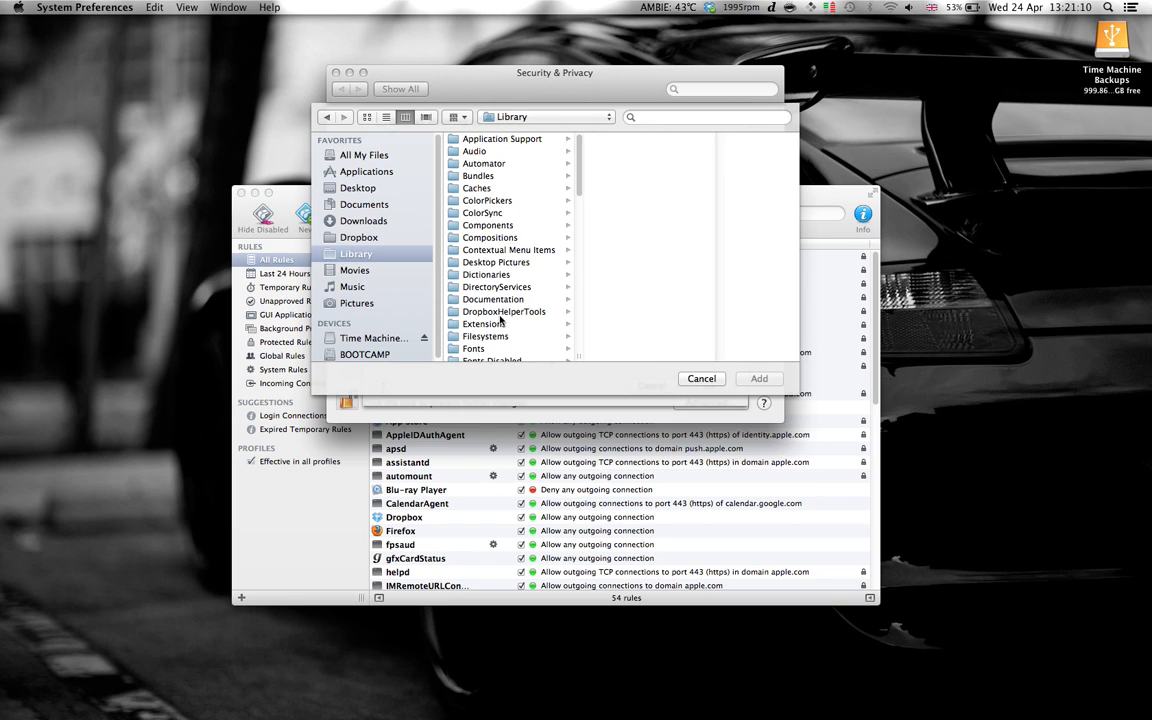
click(484, 288)
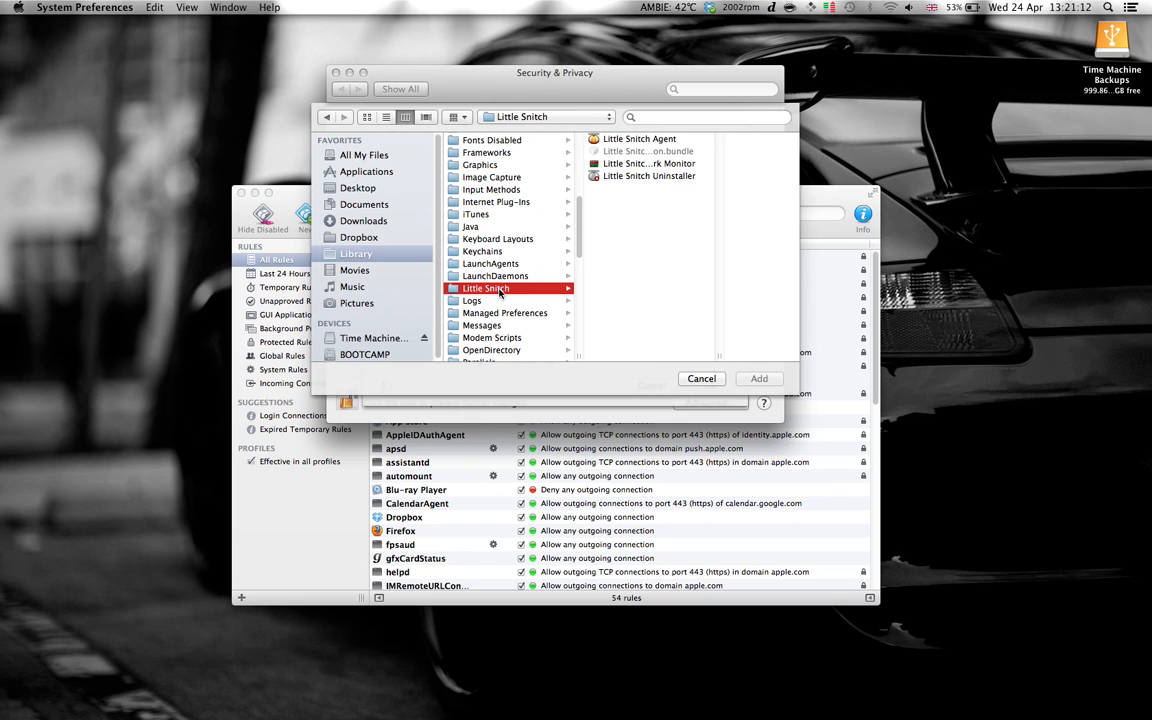
click(640, 140)
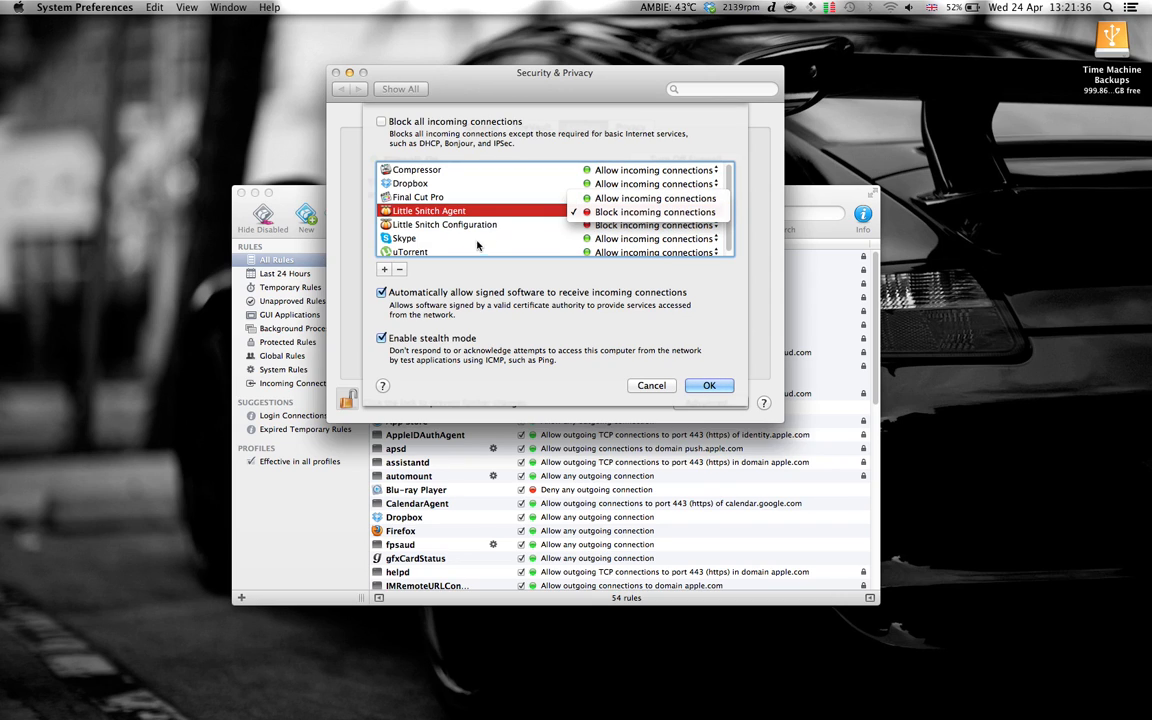
click(650, 212)
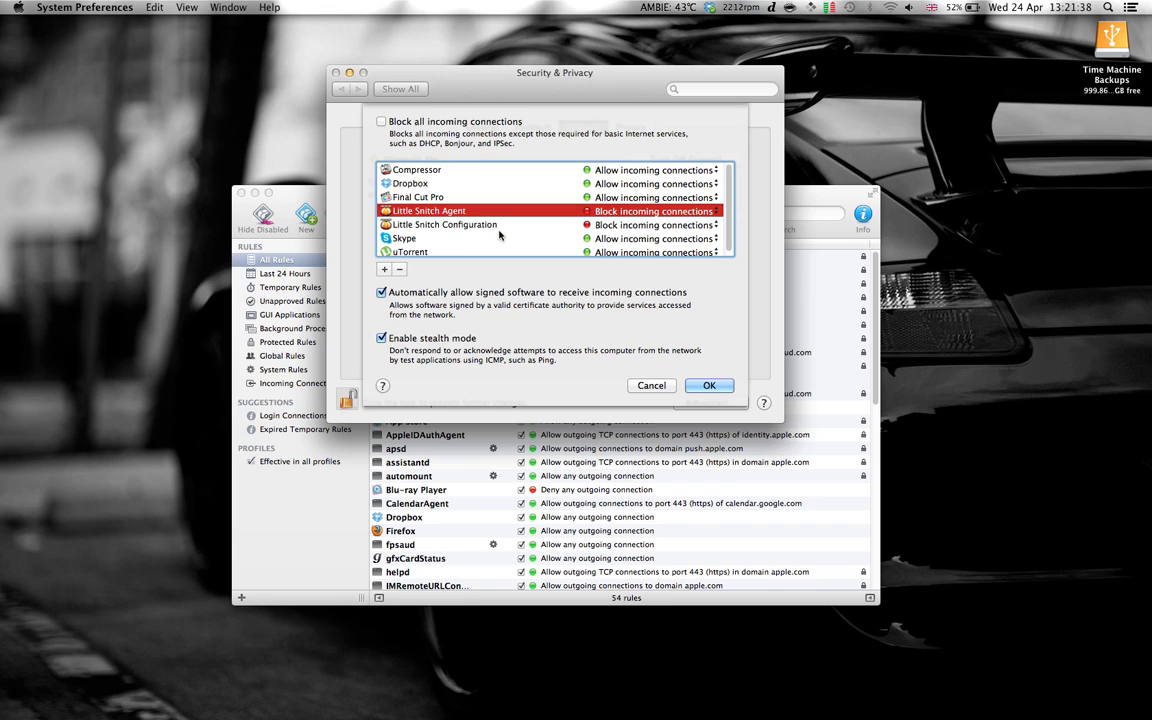
mouse_move(504, 236)
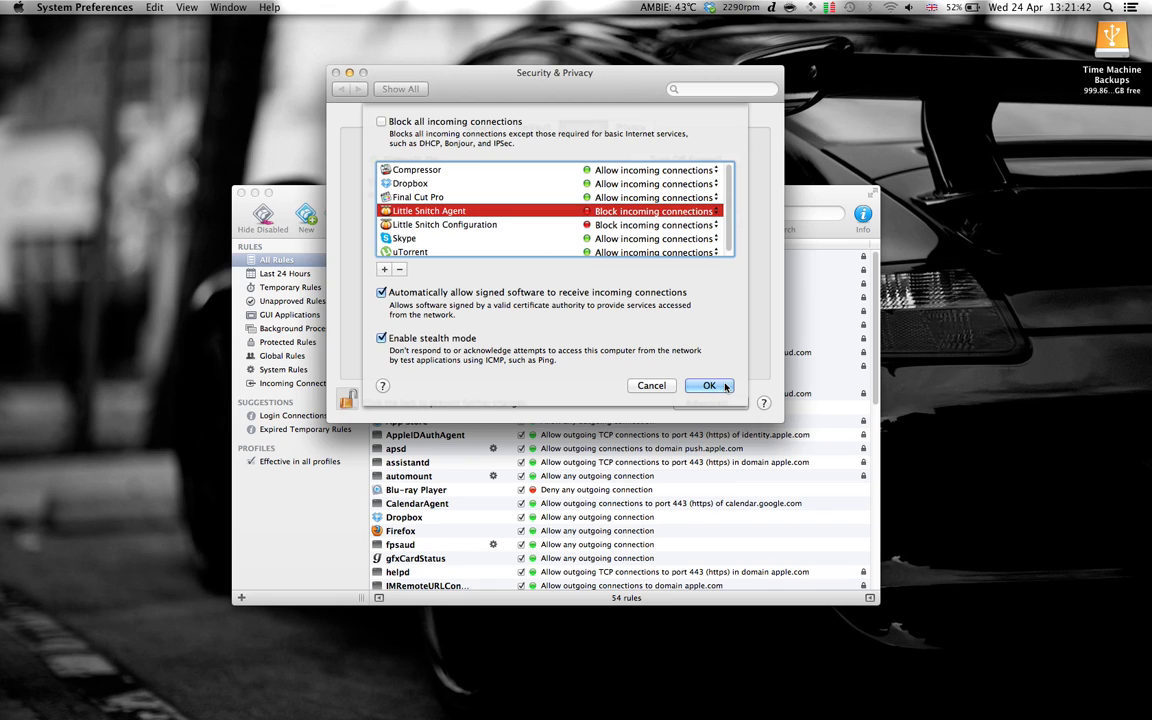
- Confirm the firewall options, then show the Library's Little Snitch folder contents in Finder
click(708, 386)
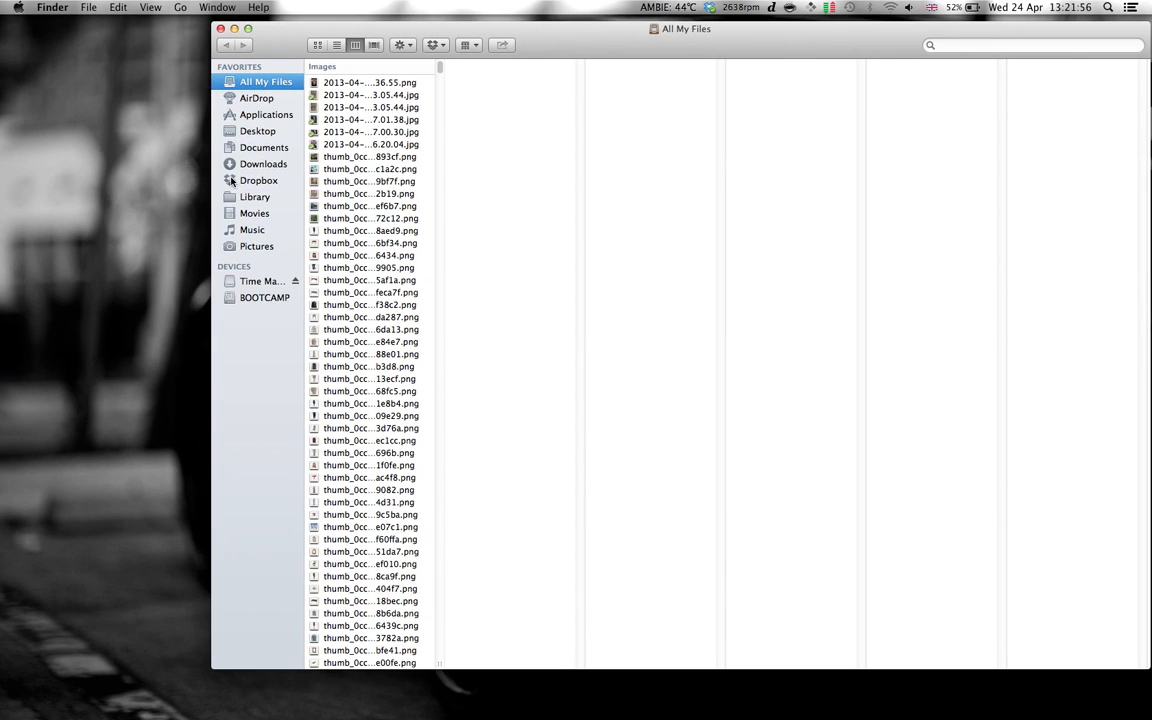
click(256, 196)
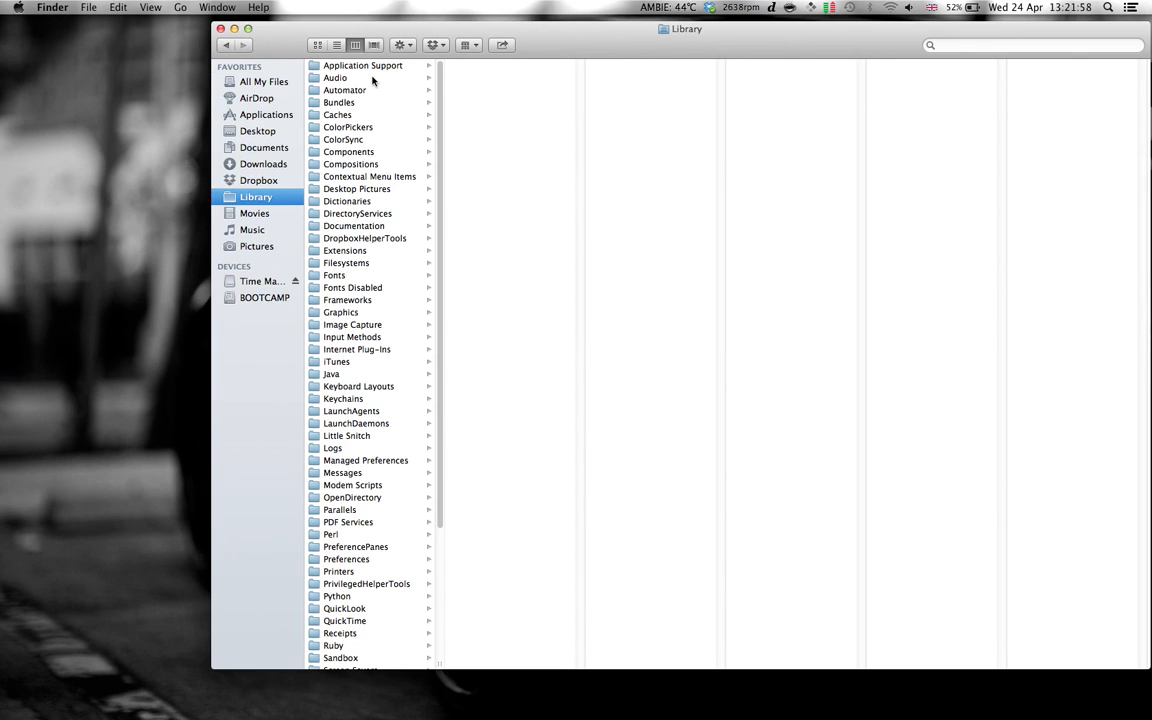
mouse_move(340, 374)
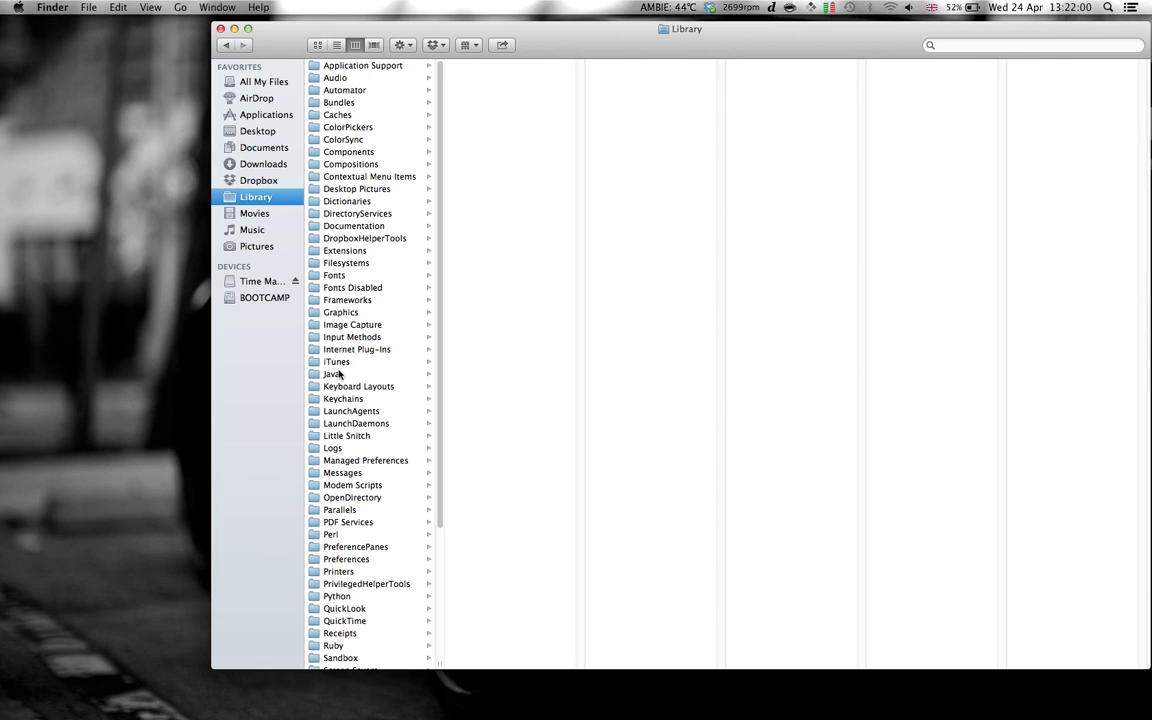
click(346, 436)
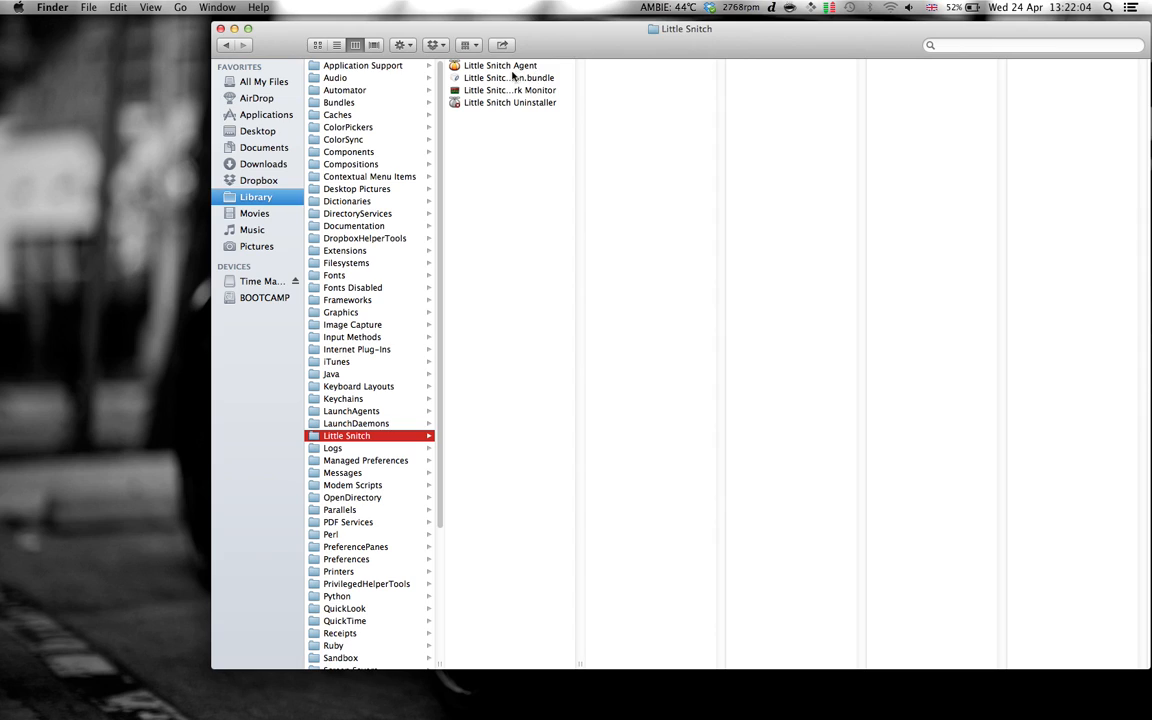
mouse_move(460, 118)
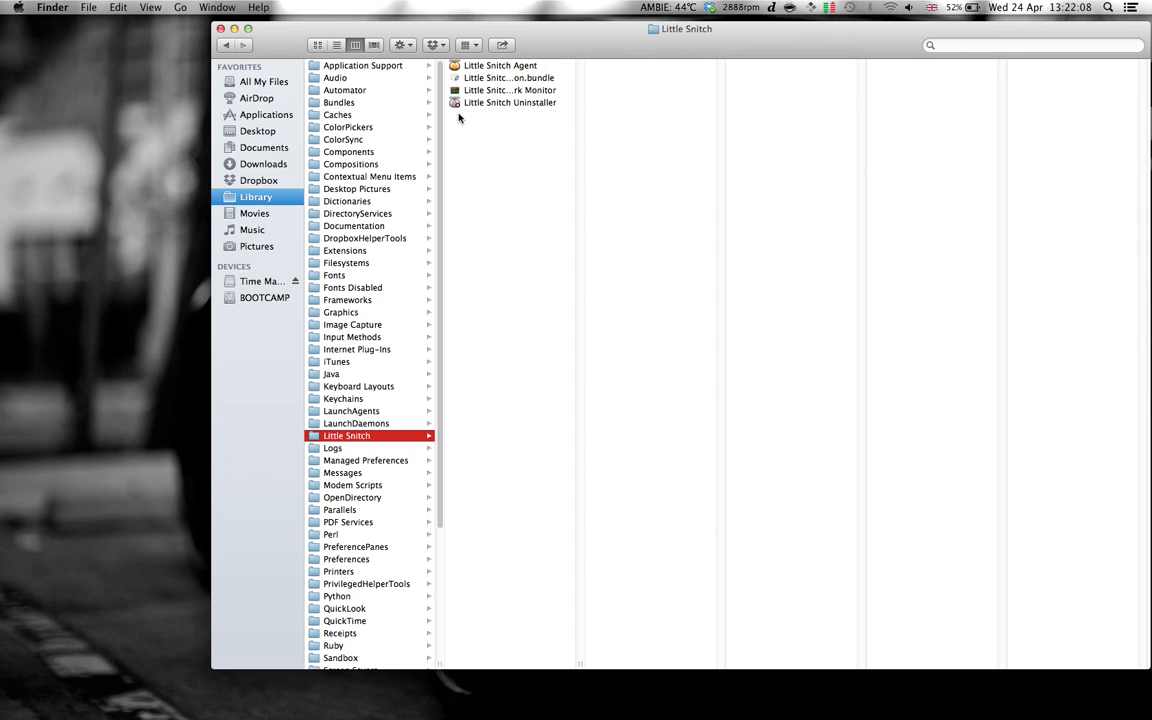
mouse_move(568, 48)
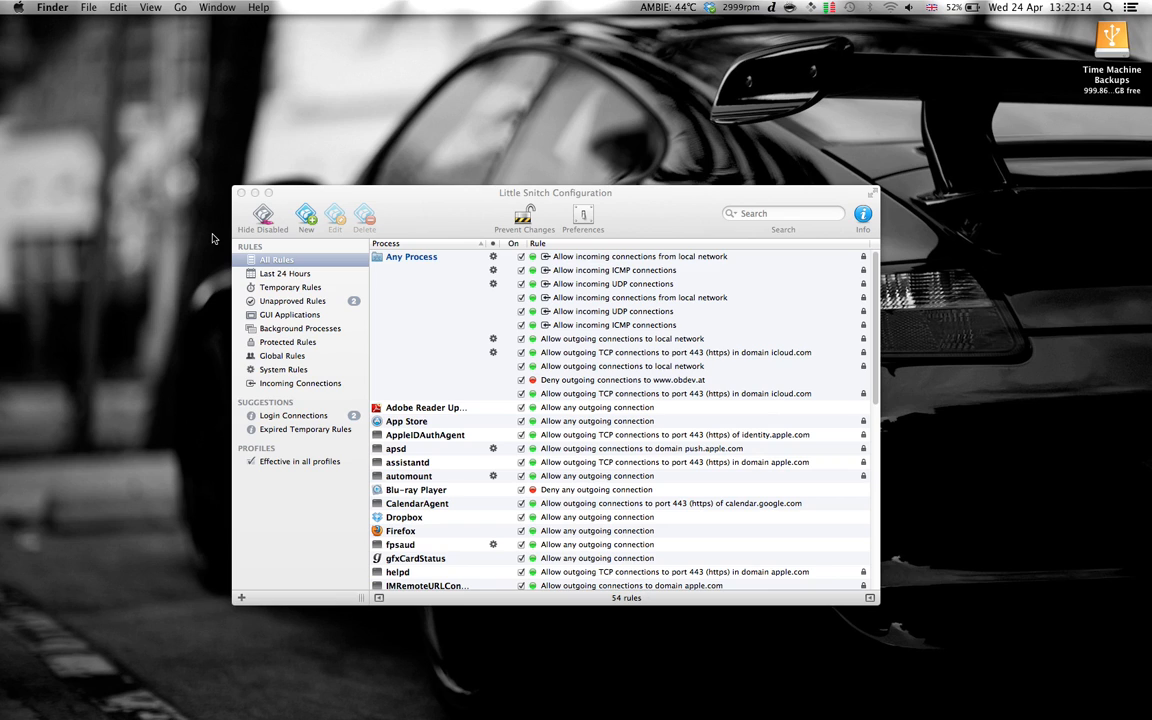
mouse_move(2, 260)
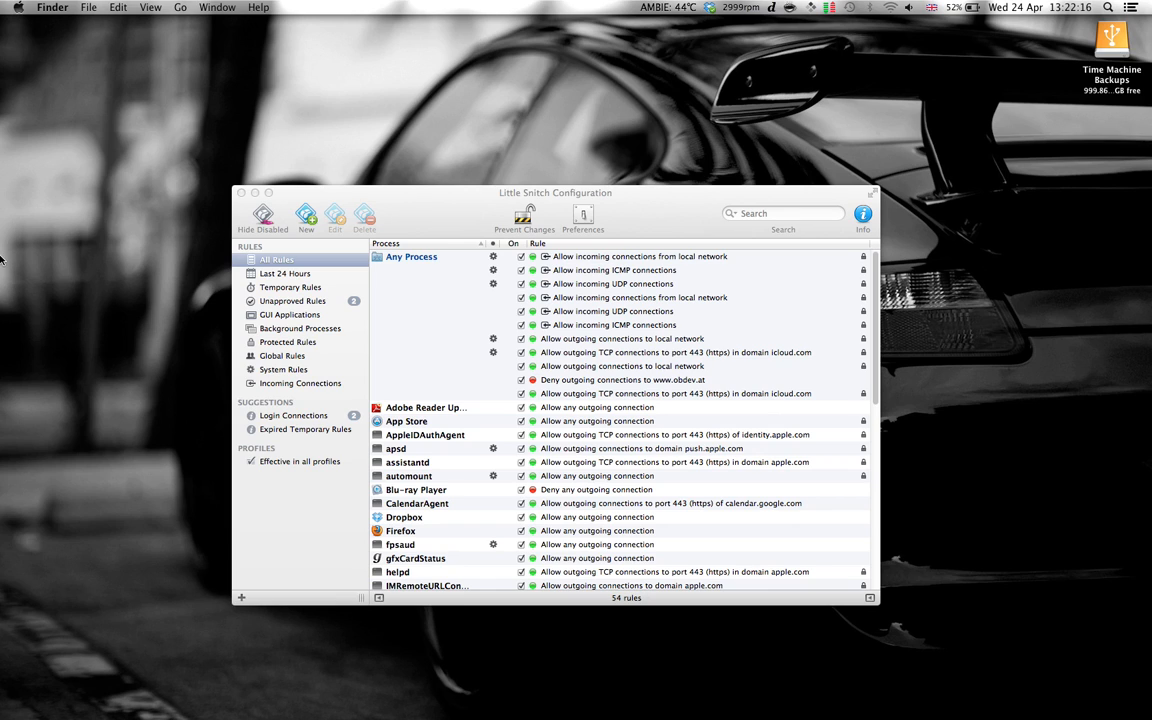
mouse_move(356, 176)
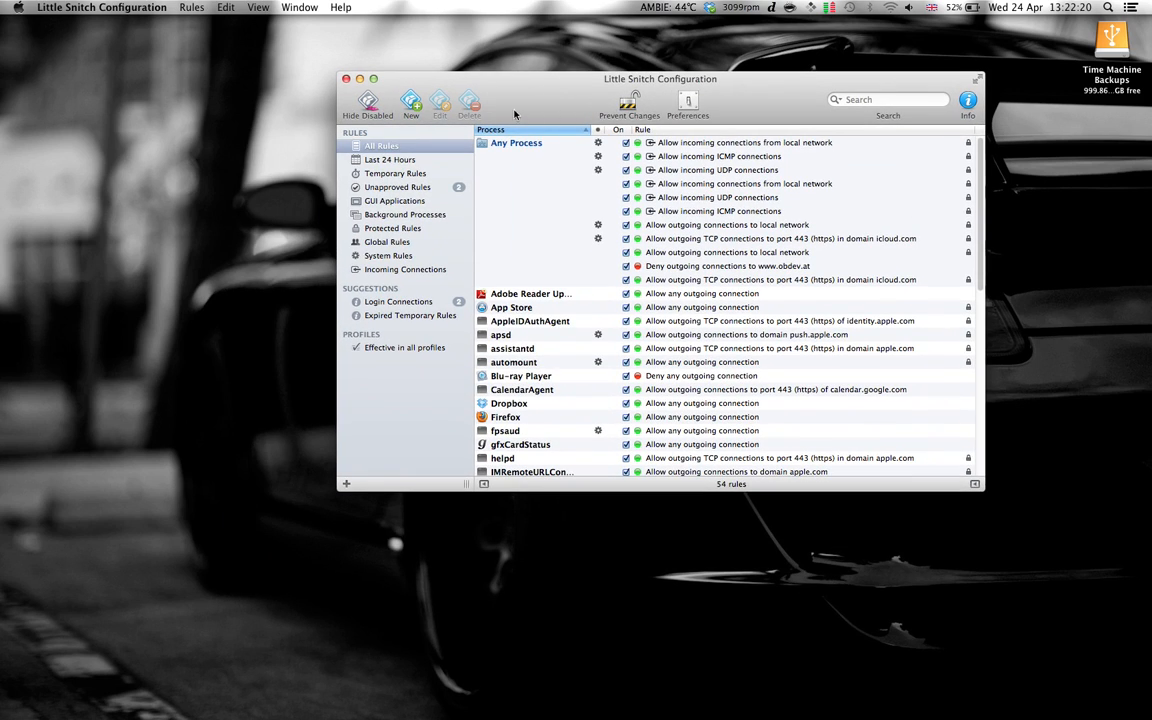
- Draft a Deny connections rule with Library's Little Snitch Agent as its process
click(410, 104)
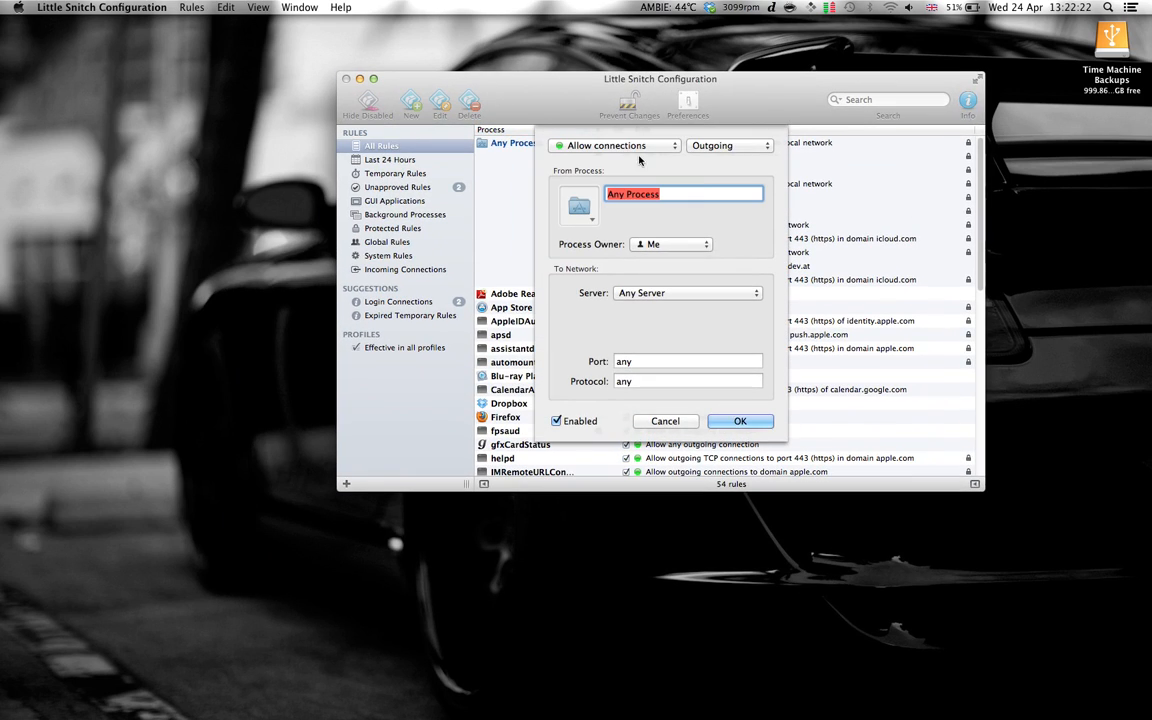
click(616, 144)
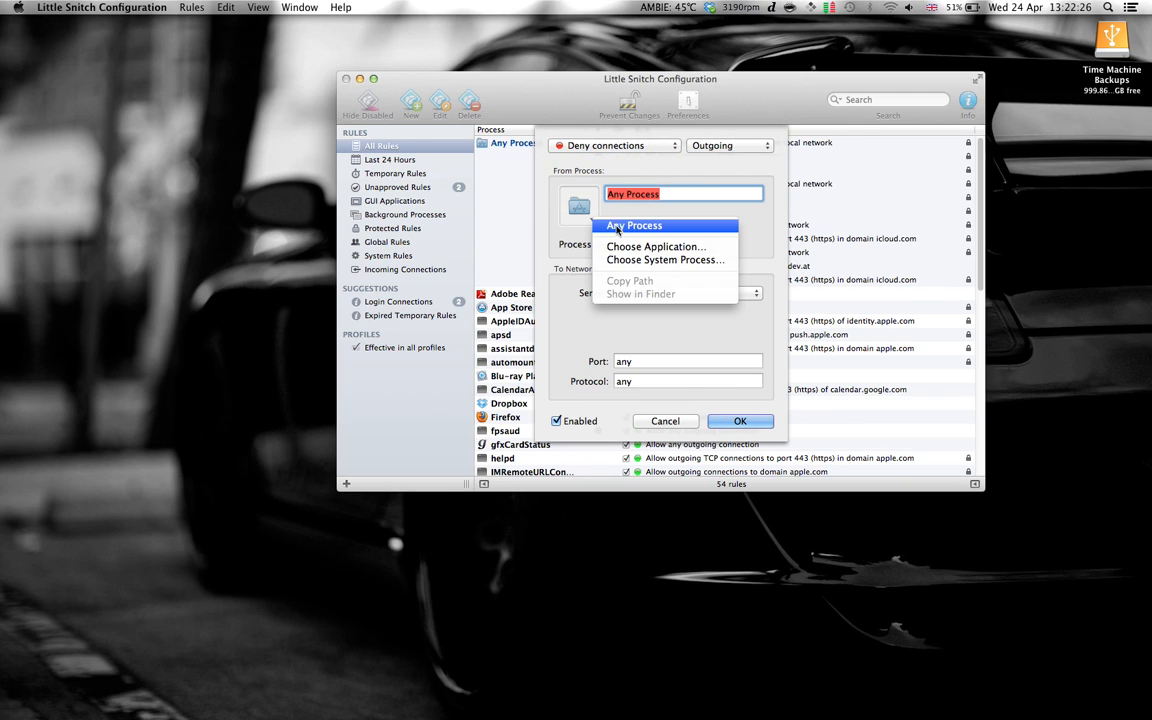
click(656, 248)
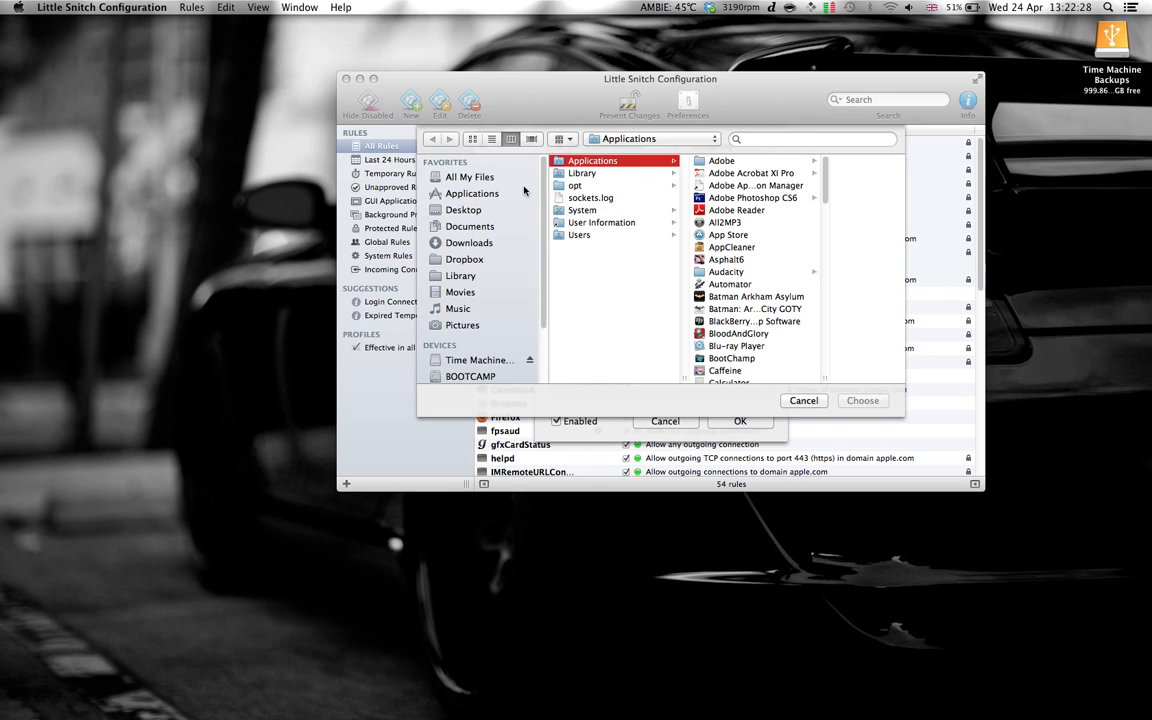
click(460, 276)
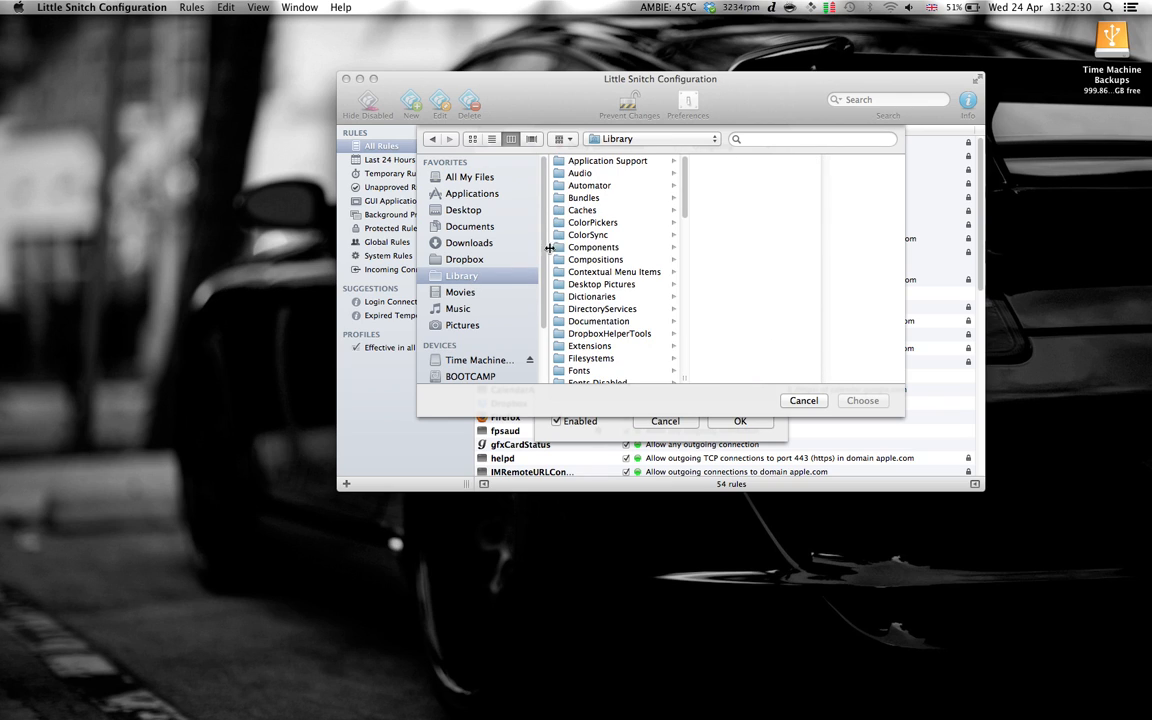
scroll(down, 3)
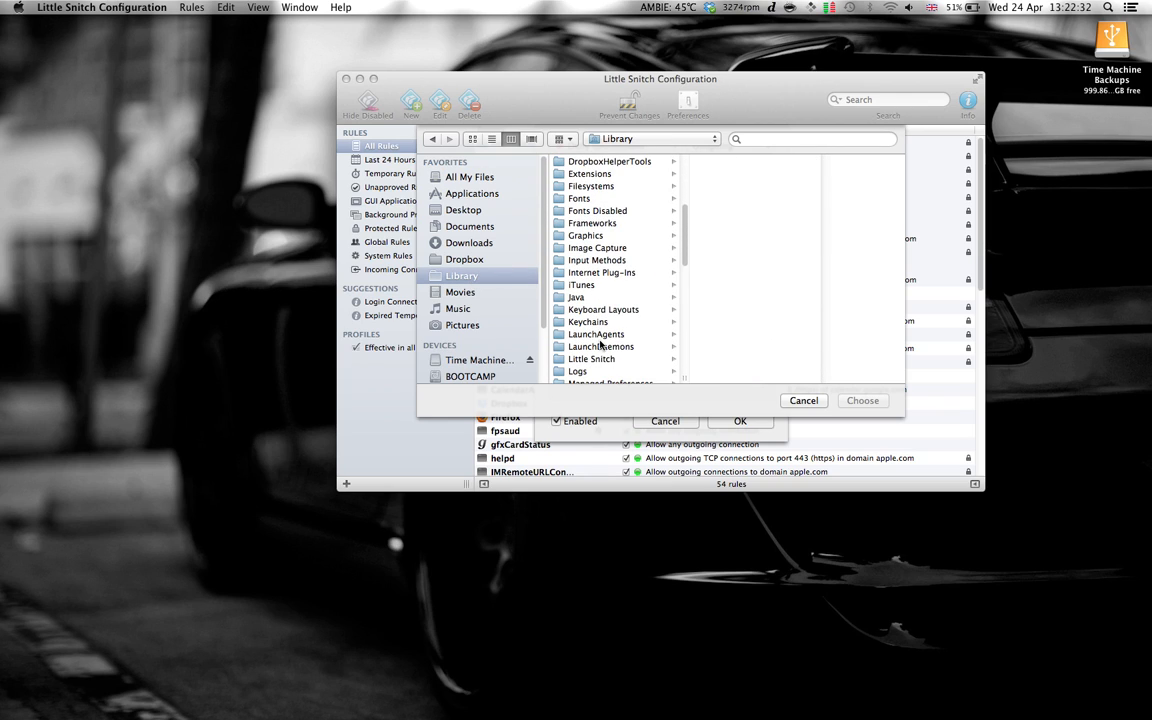
click(592, 358)
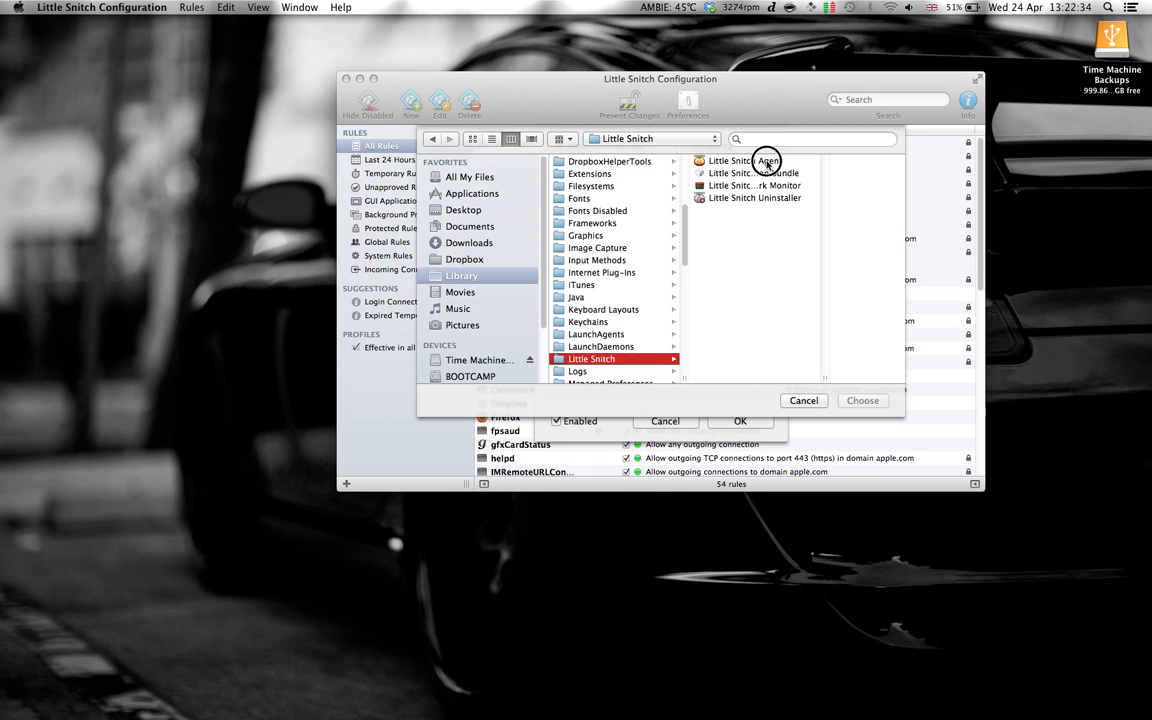
click(730, 160)
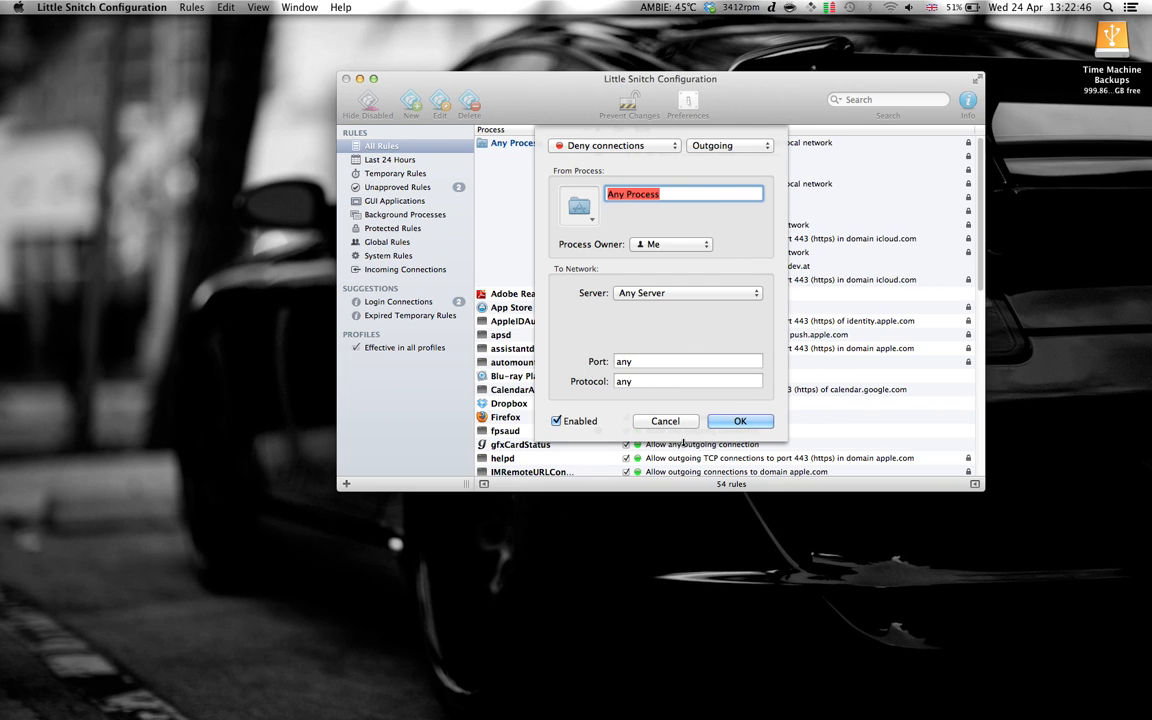
- Save the agent's deny rule and check the Little Snitch Configuration deny rule
click(664, 420)
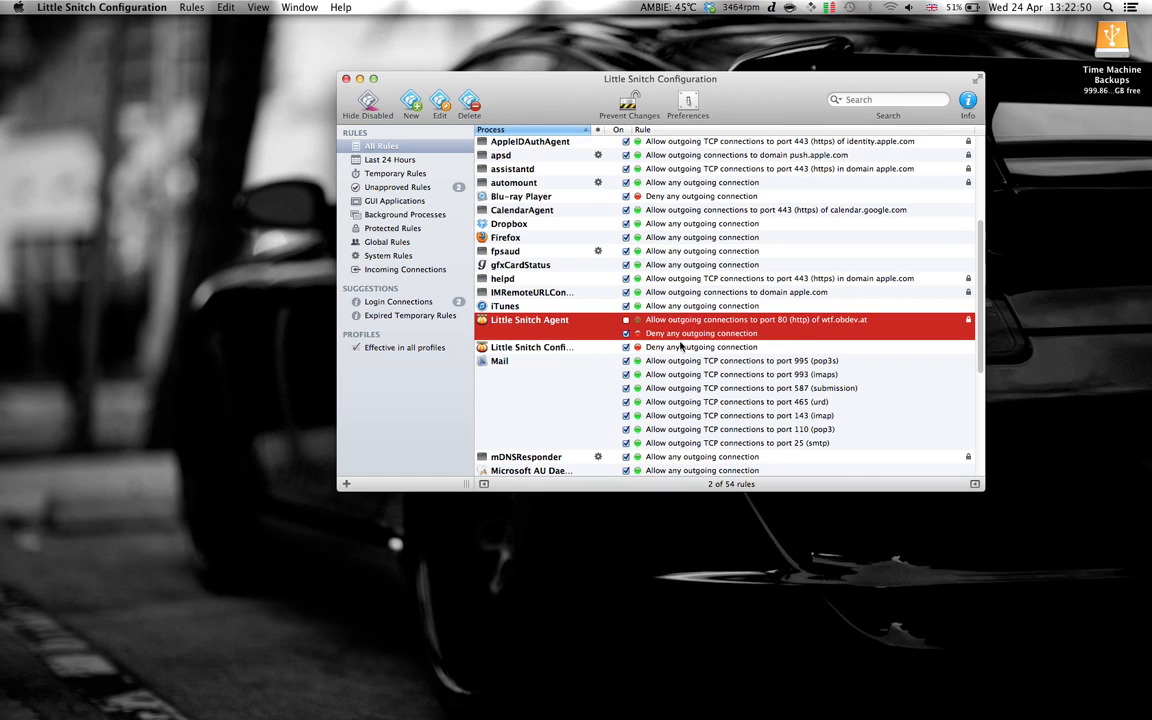
mouse_move(736, 336)
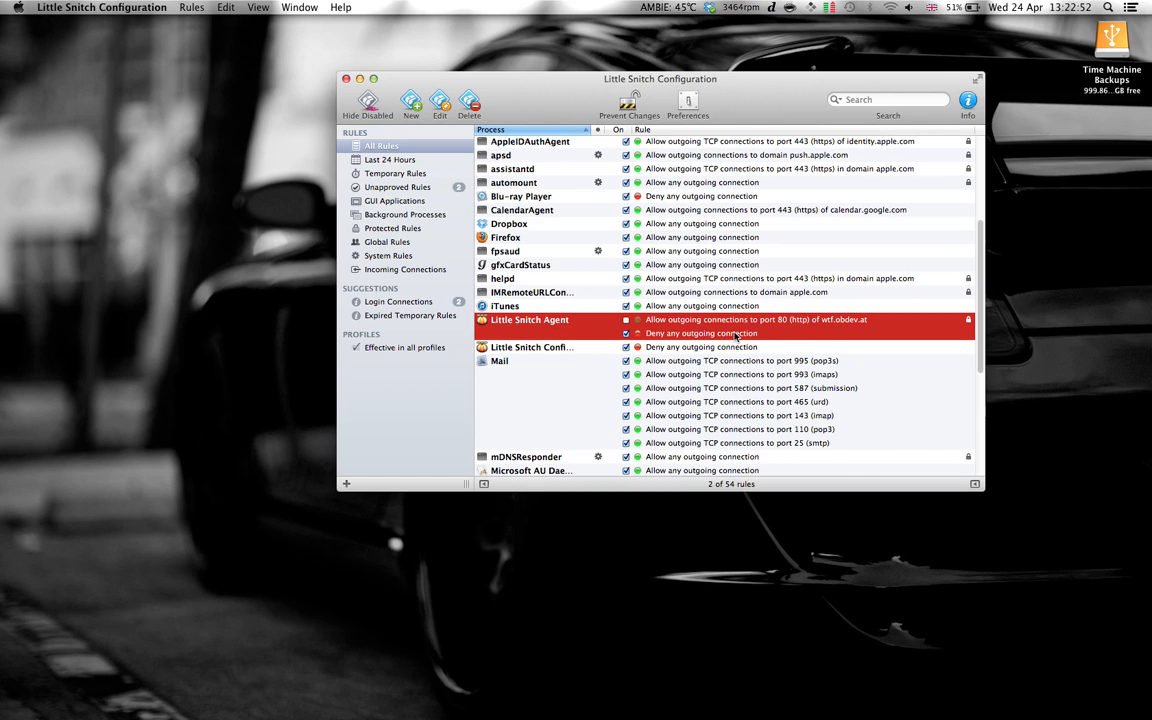
click(532, 348)
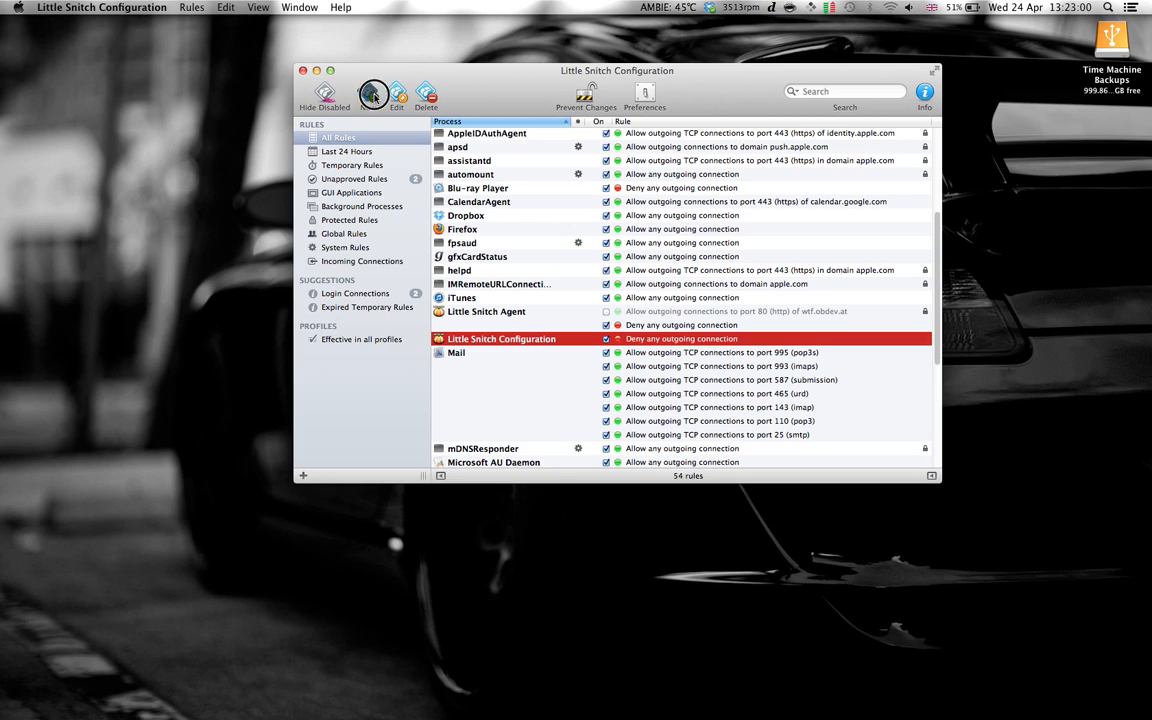
click(372, 94)
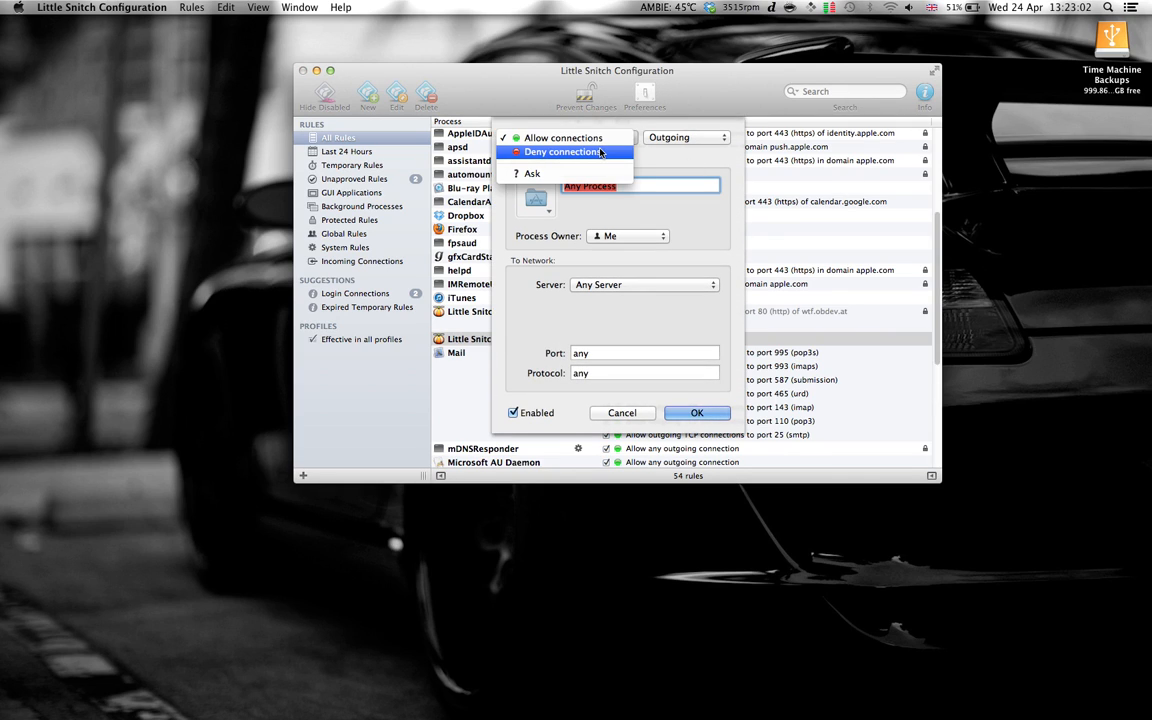
click(562, 152)
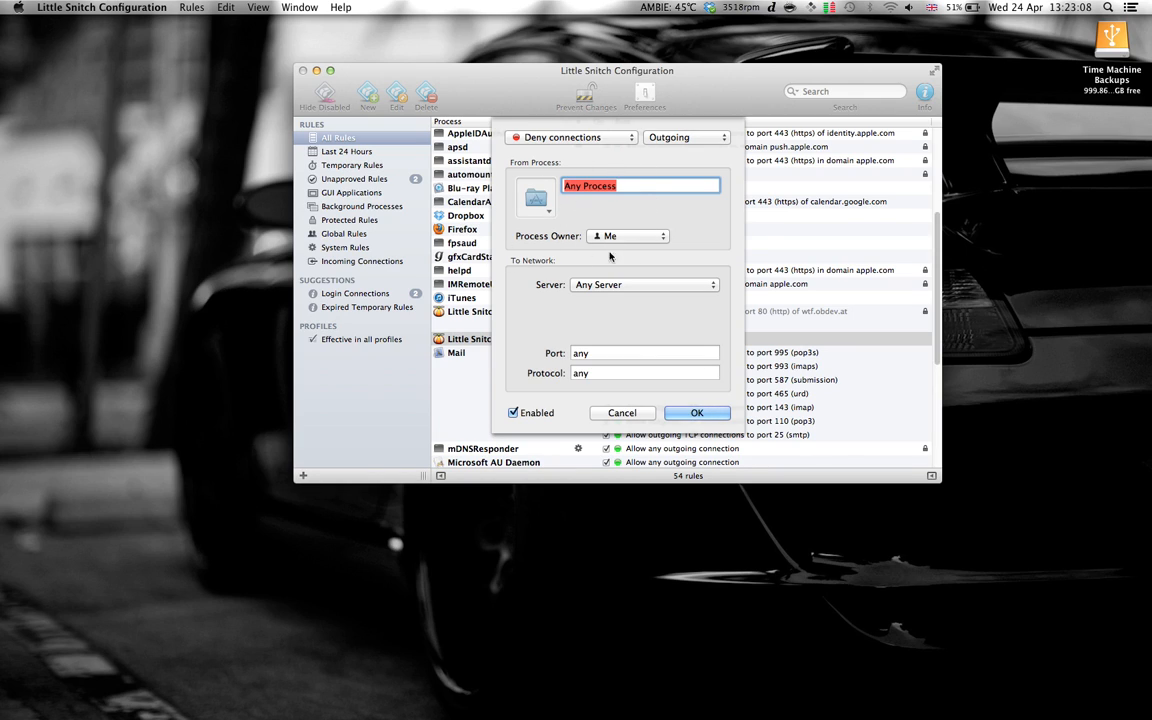
mouse_move(556, 296)
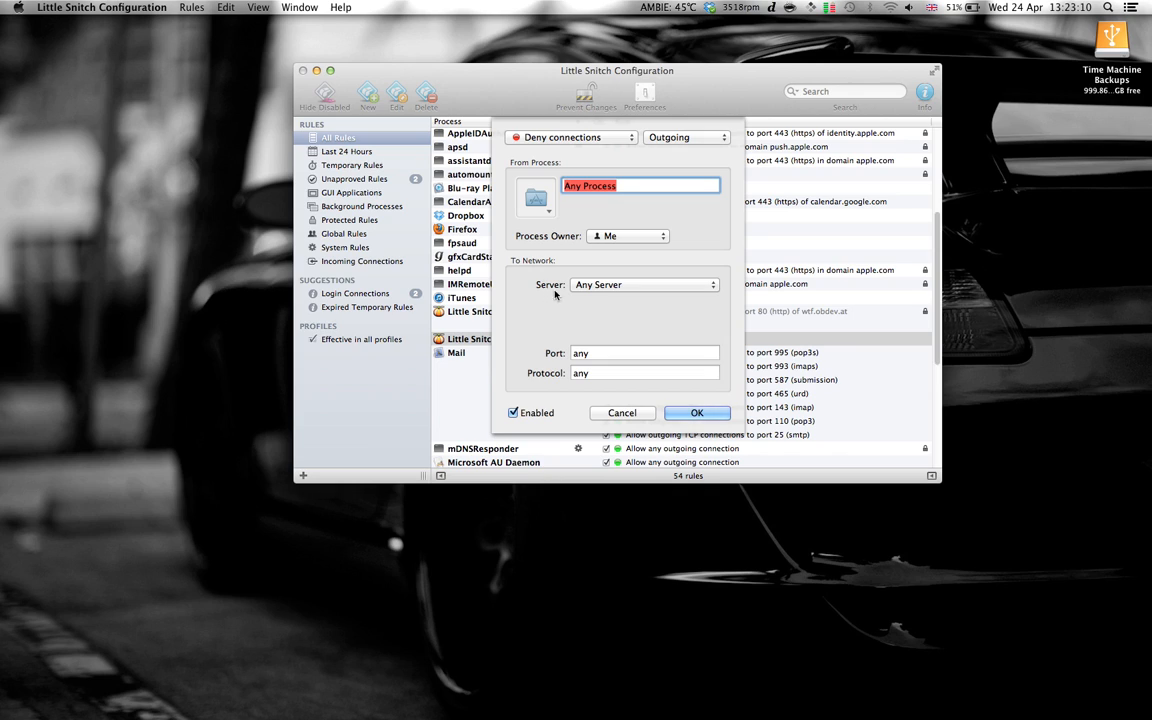
click(644, 284)
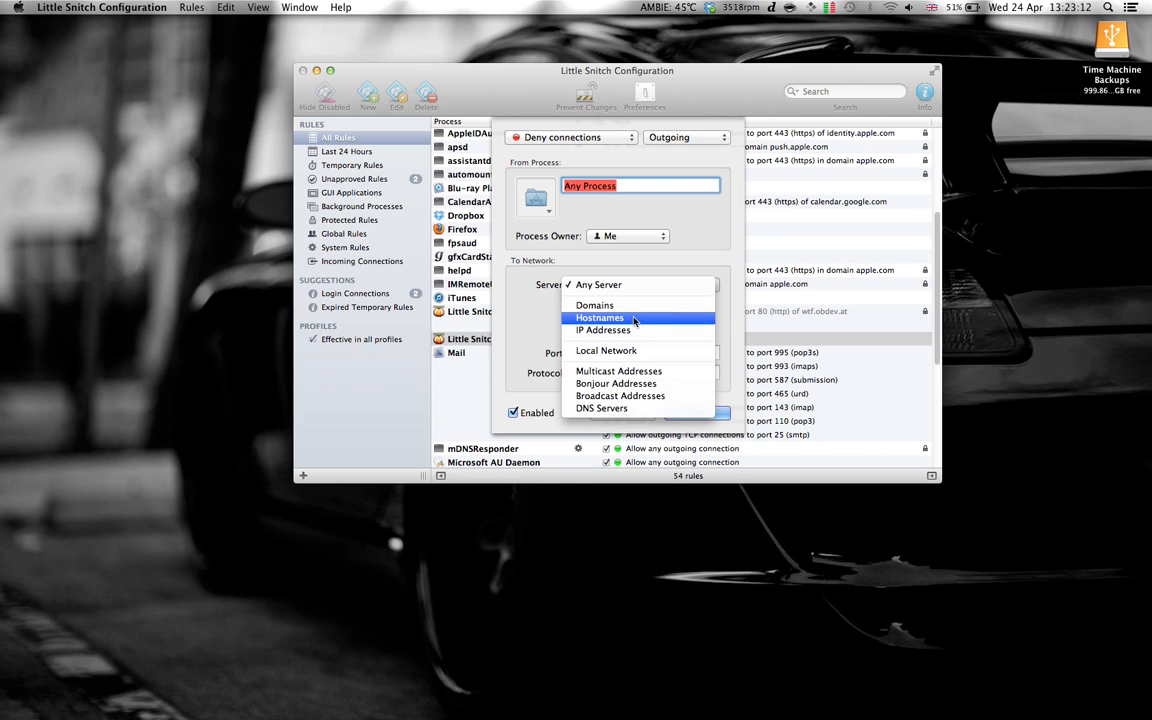
click(600, 316)
text(www.obd)
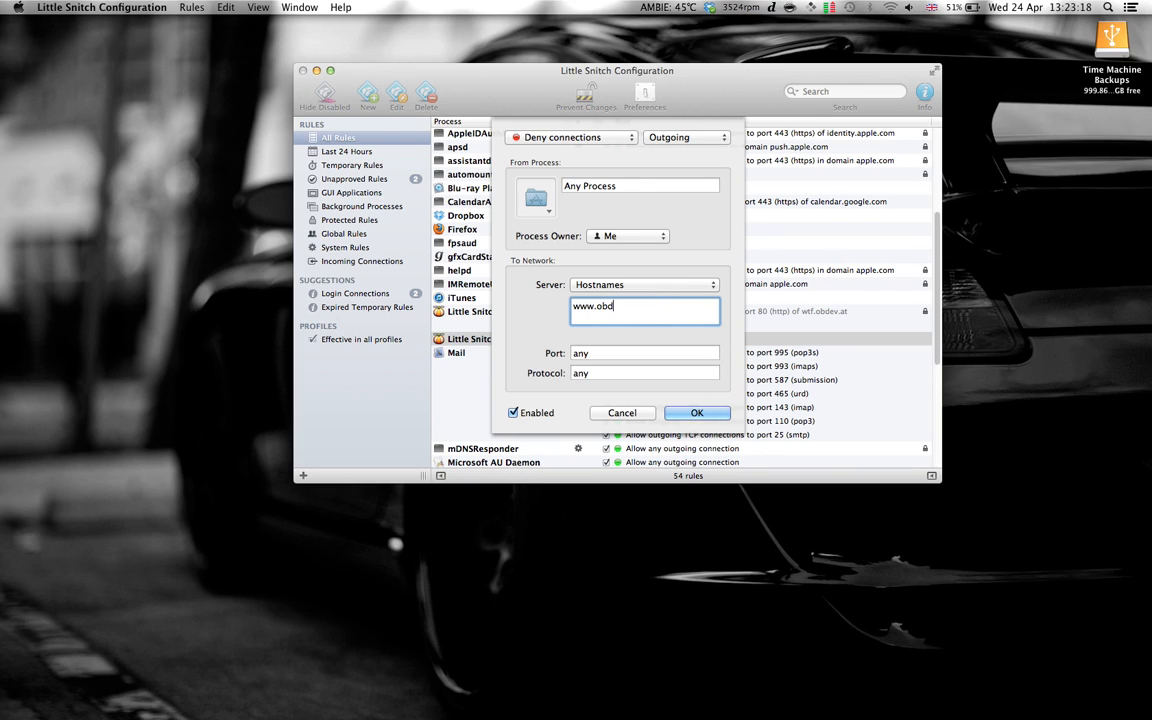
text(ev.a)
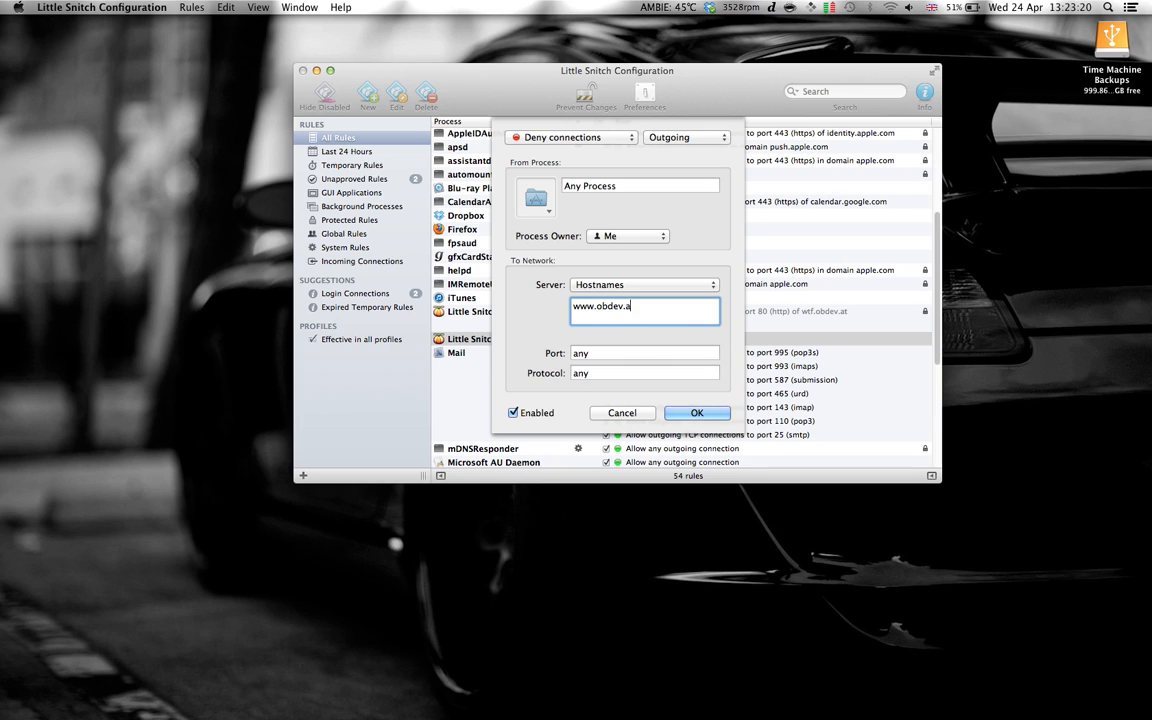
text(t)
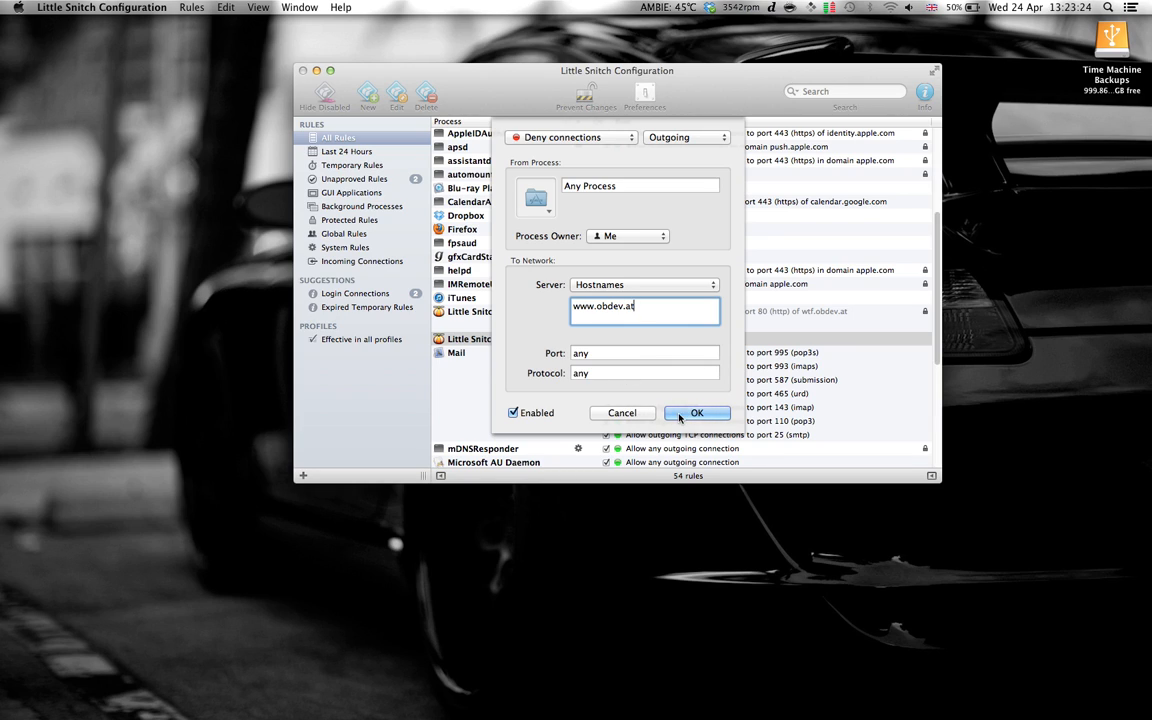
click(696, 412)
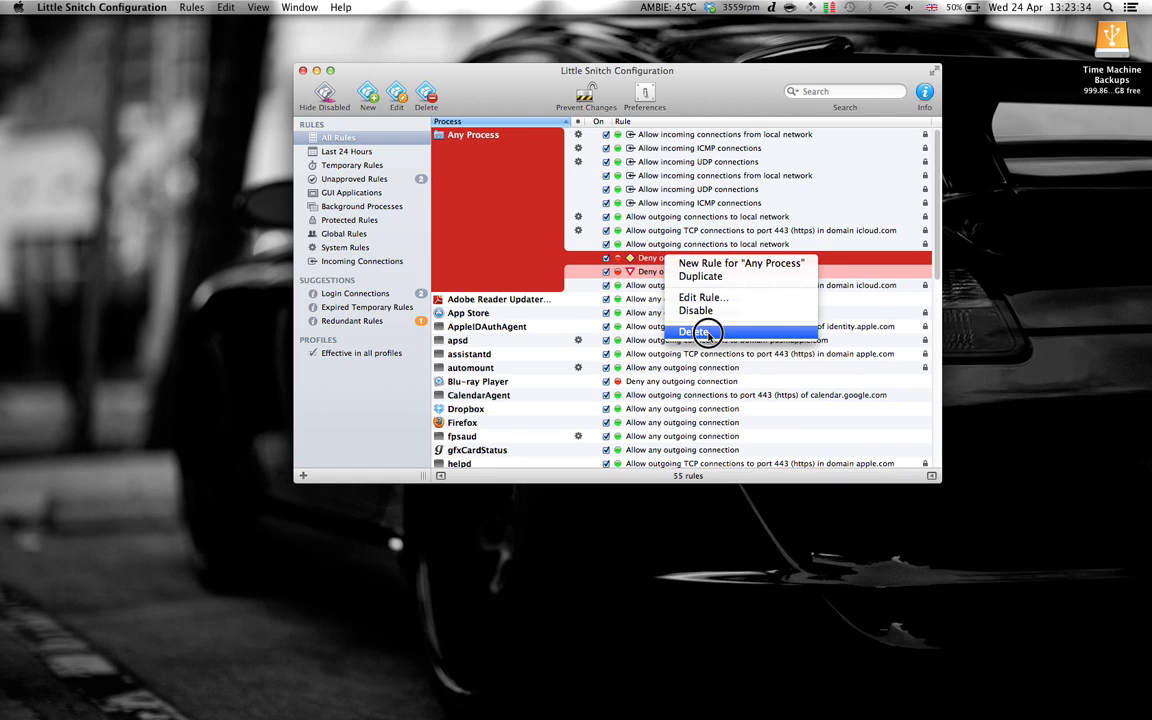
click(700, 332)
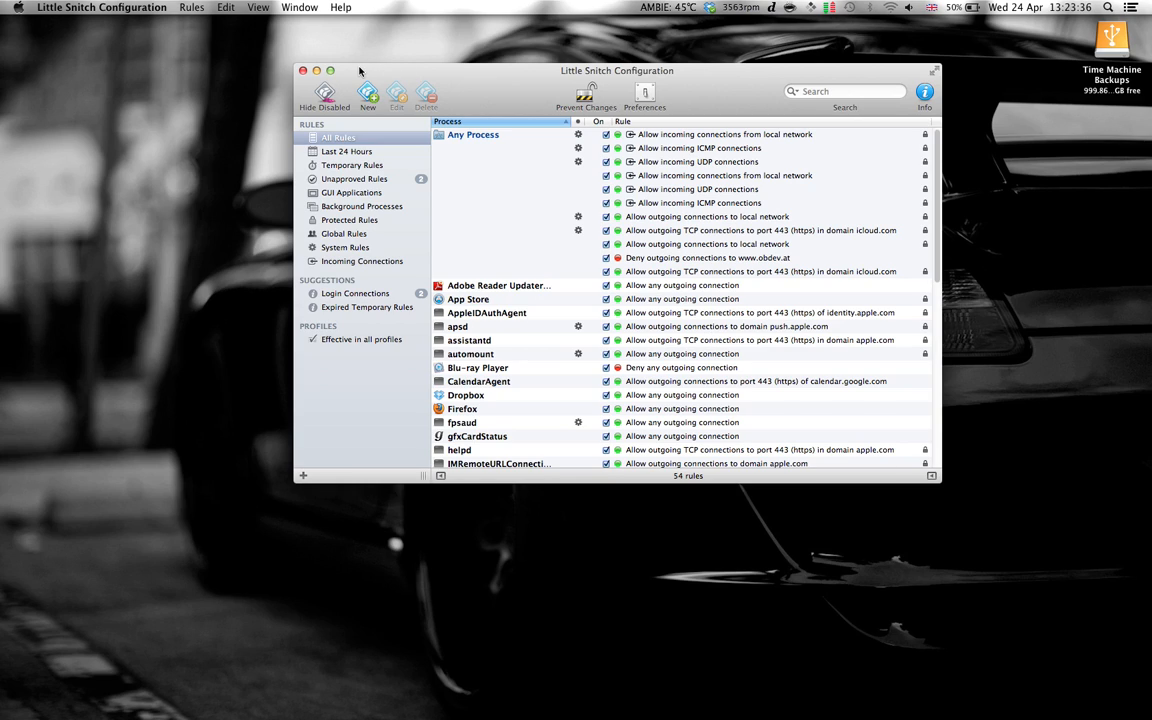
mouse_move(500, 136)
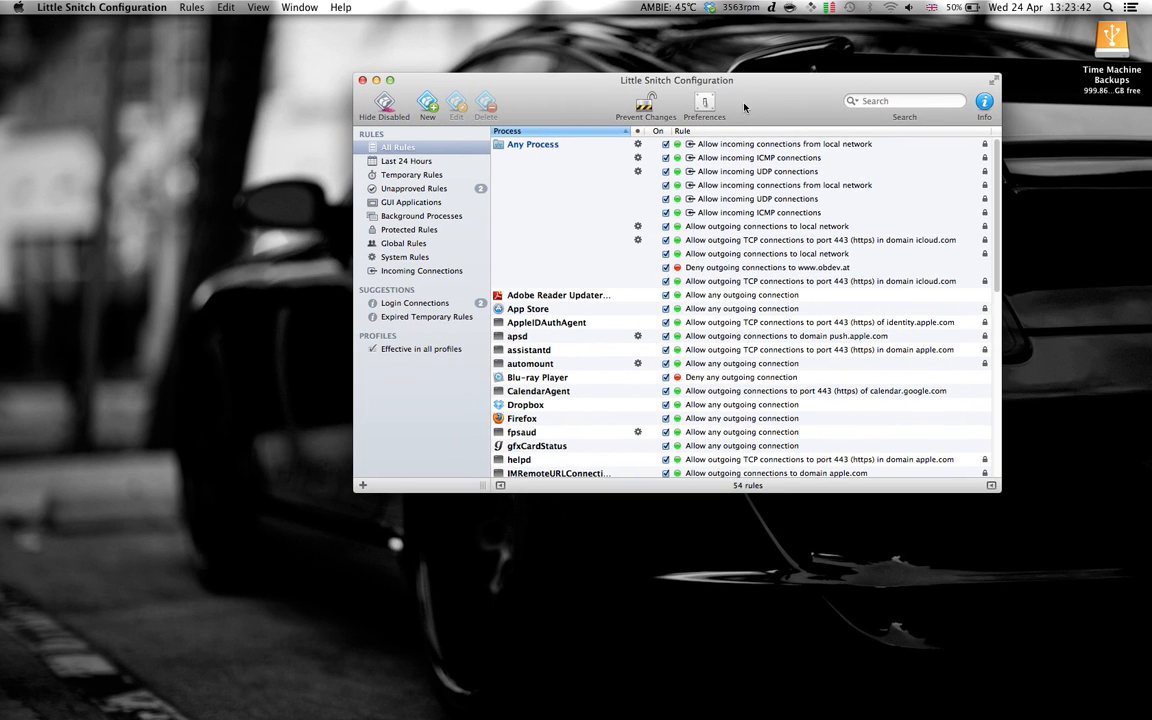
- View Registration in Preferences, submit license data, and dismiss the invalid key alert so Single License shows
click(704, 104)
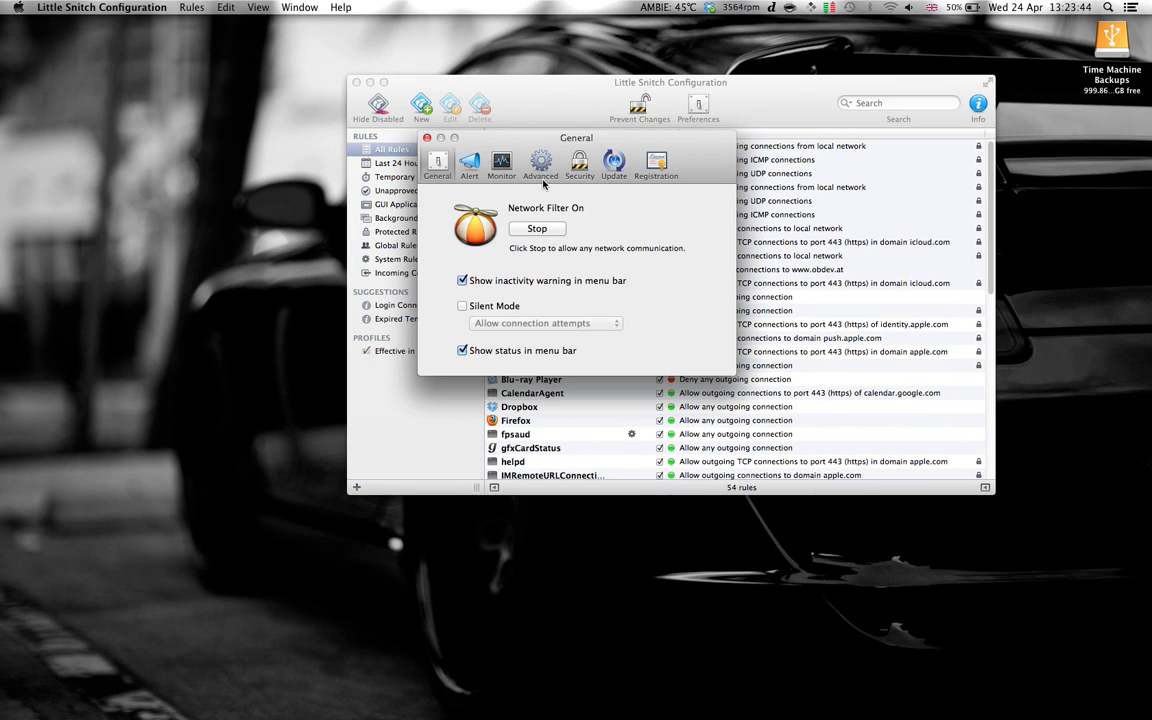
click(656, 164)
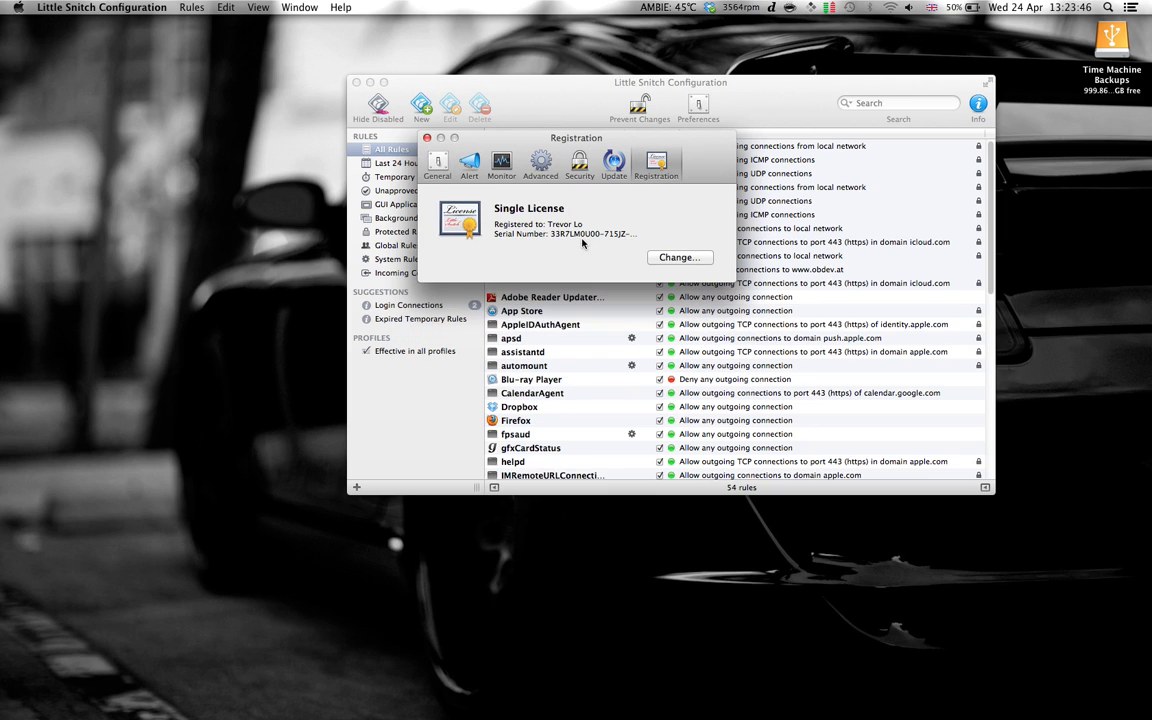
click(680, 256)
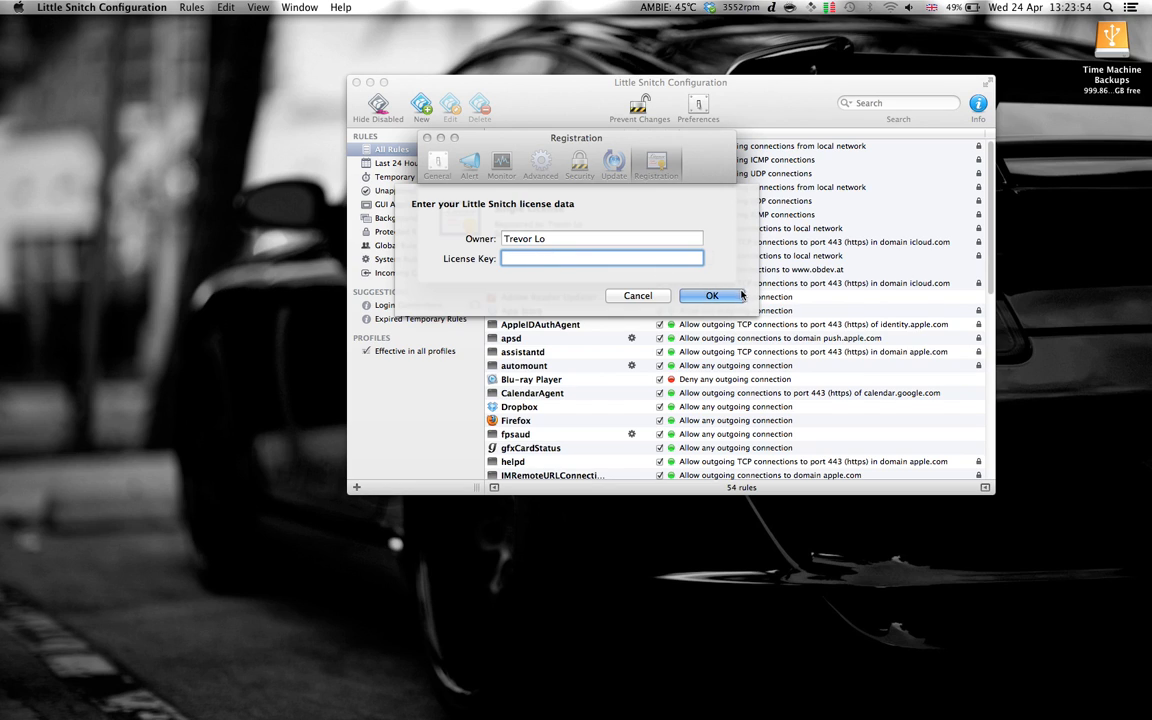
click(712, 296)
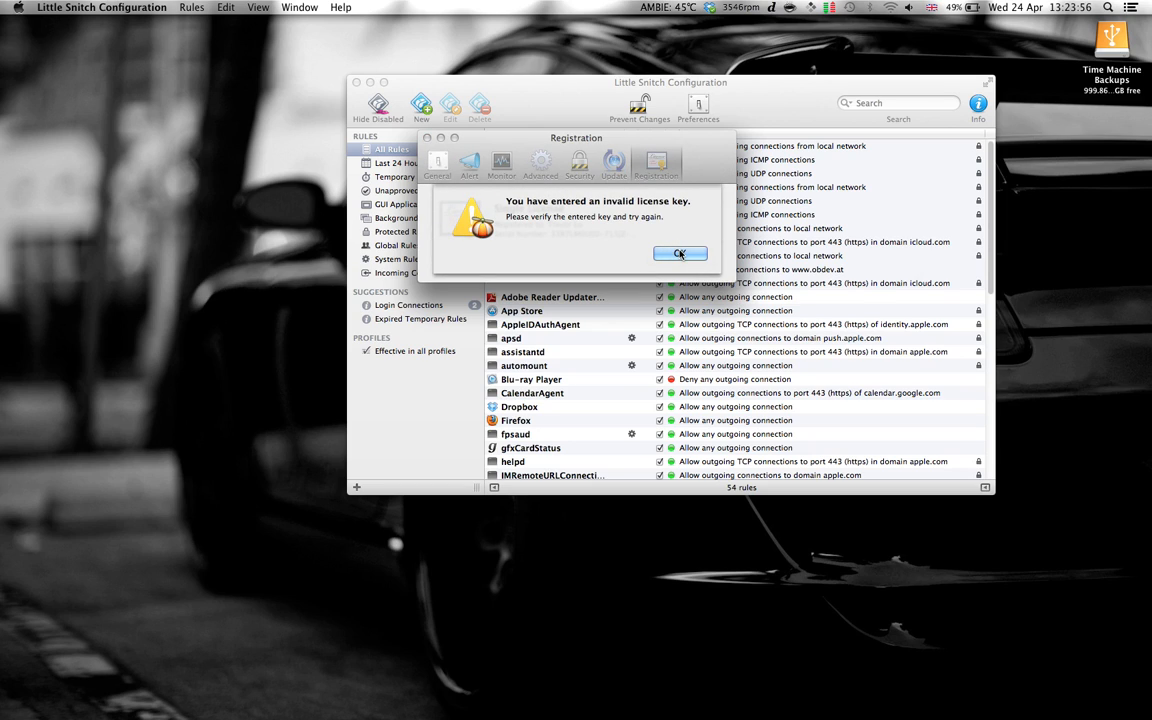
click(680, 252)
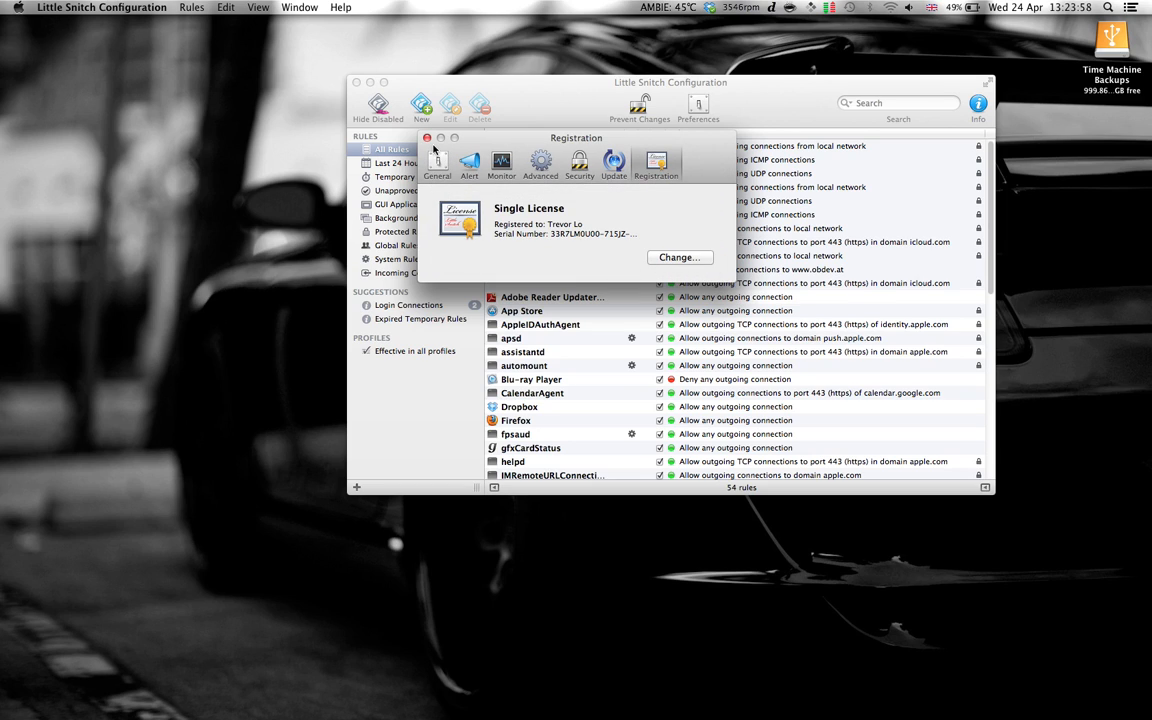